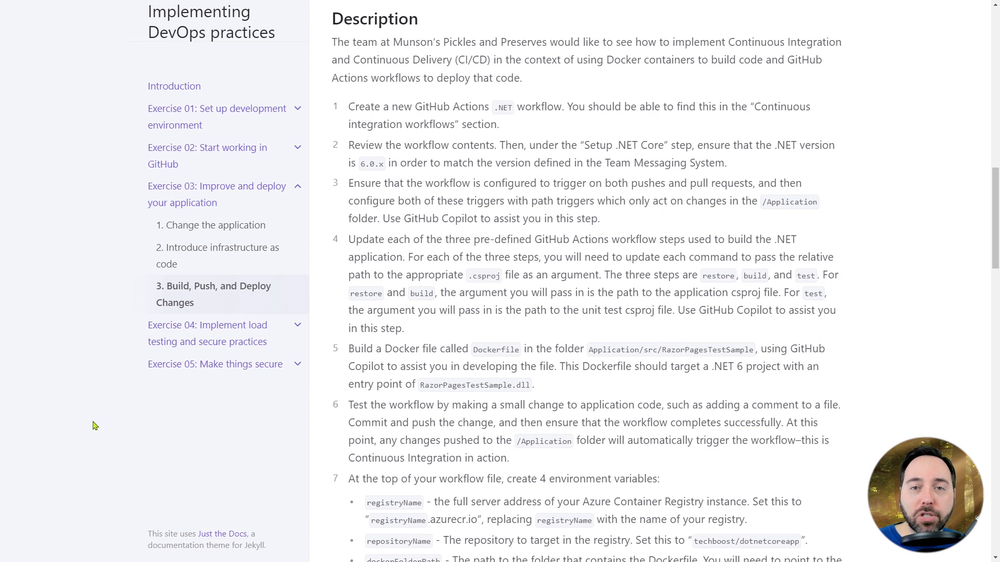
- Create the AZURE_CREDENTIALS Actions repository secret holding the service principal JSON
scroll("down", 3)
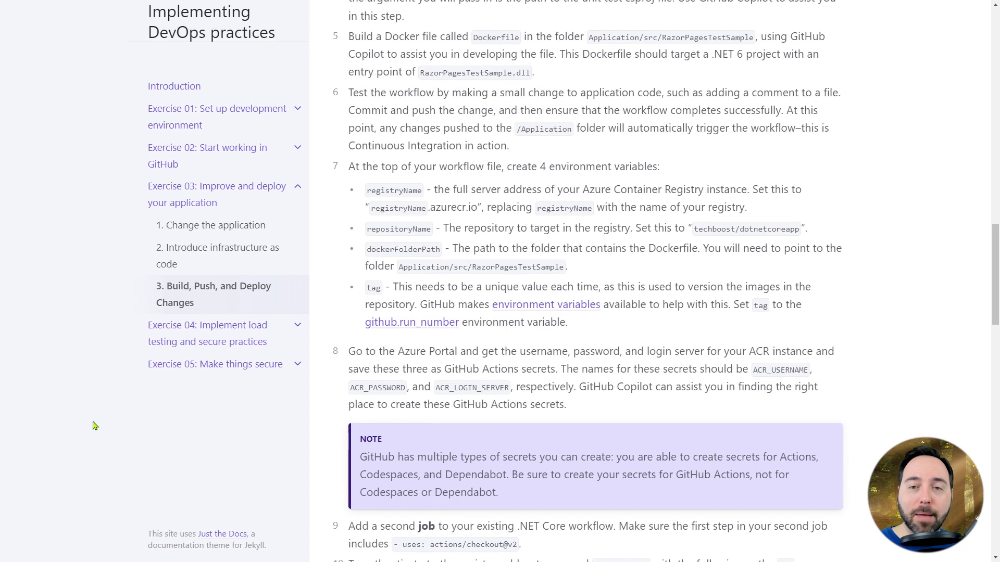
scroll("down", 3)
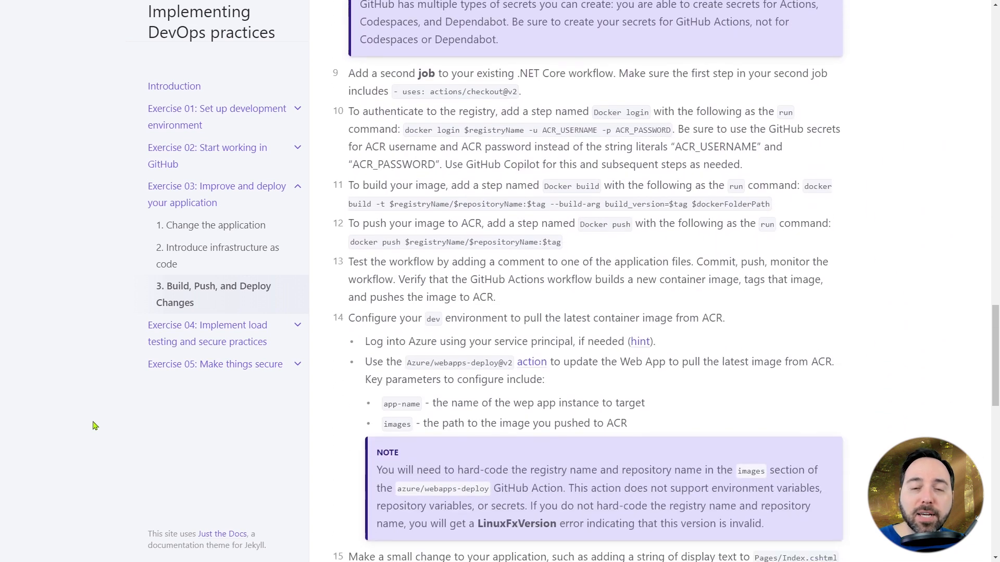
scroll("down", 3)
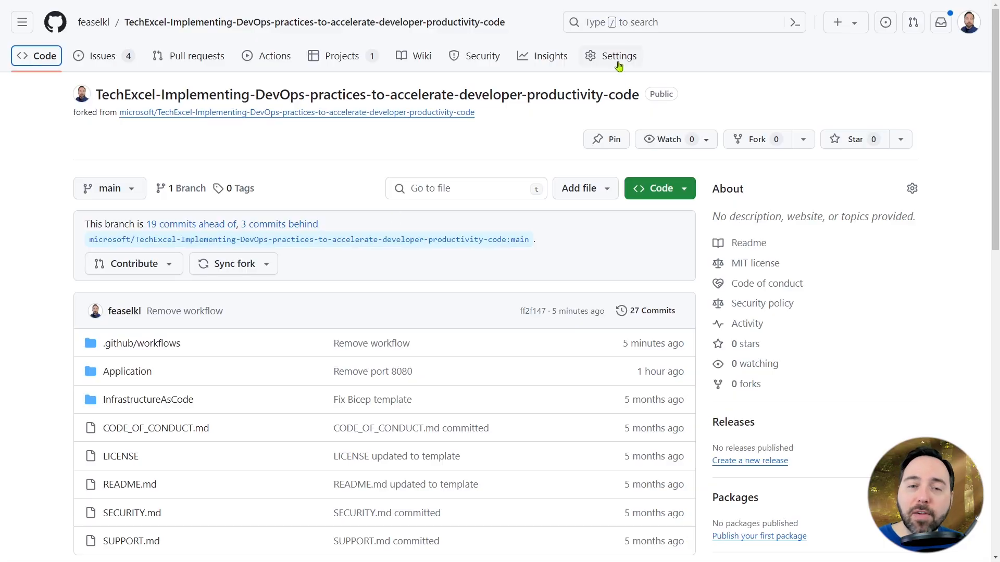
left_click(618, 56)
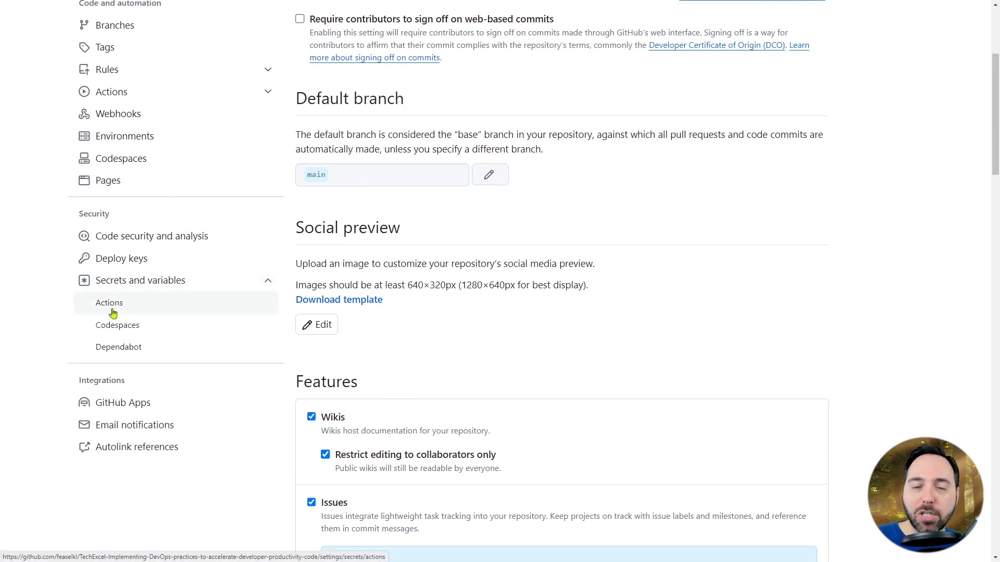
left_click(109, 301)
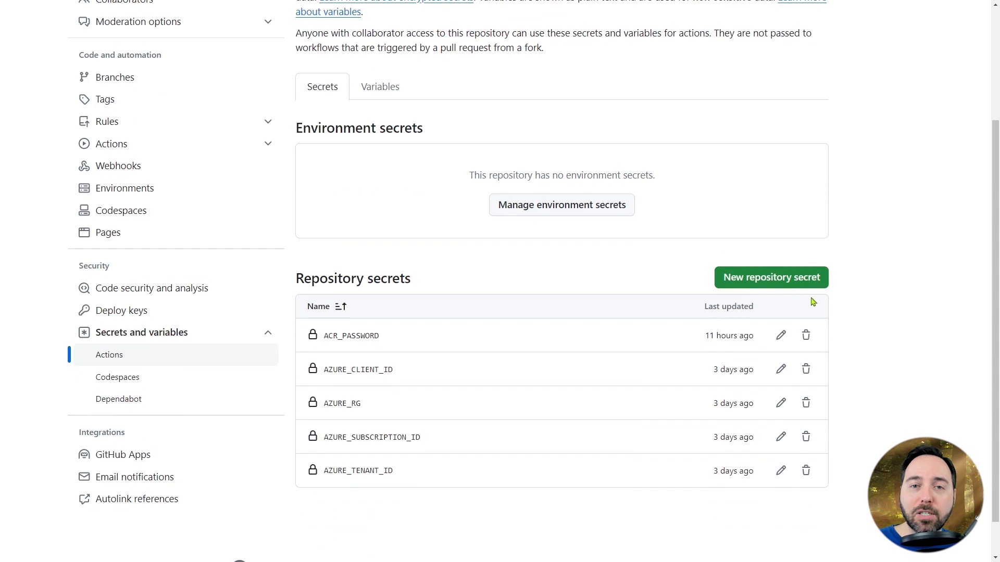
left_click(770, 276)
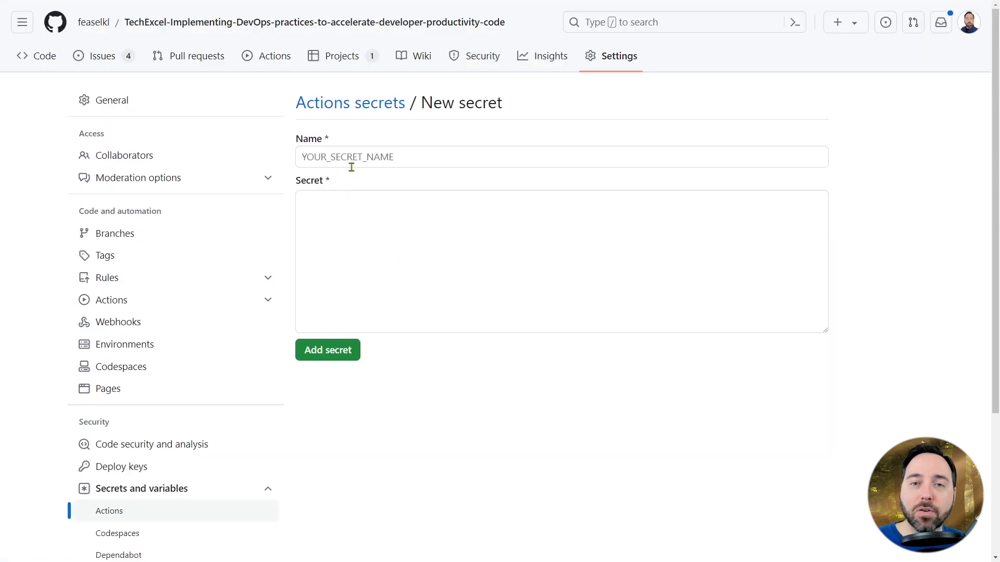
type("AZURE_CREDENTIALS")
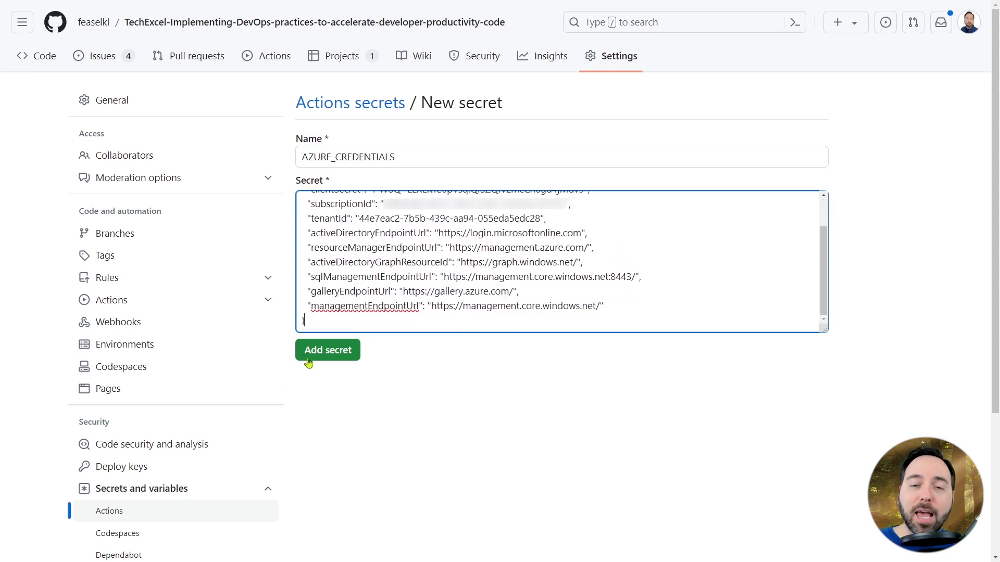
left_click(326, 350)
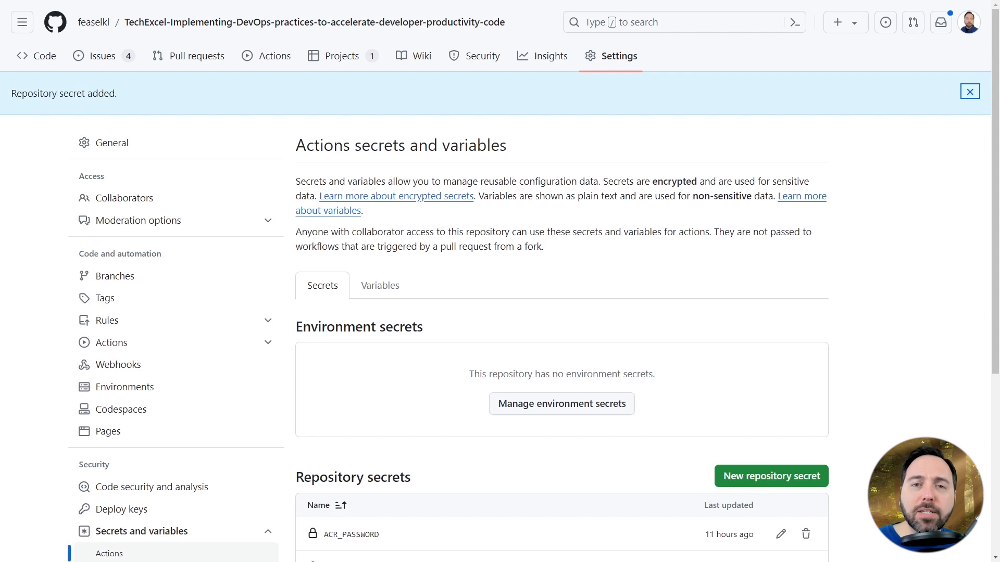
mouse_move(135, 289)
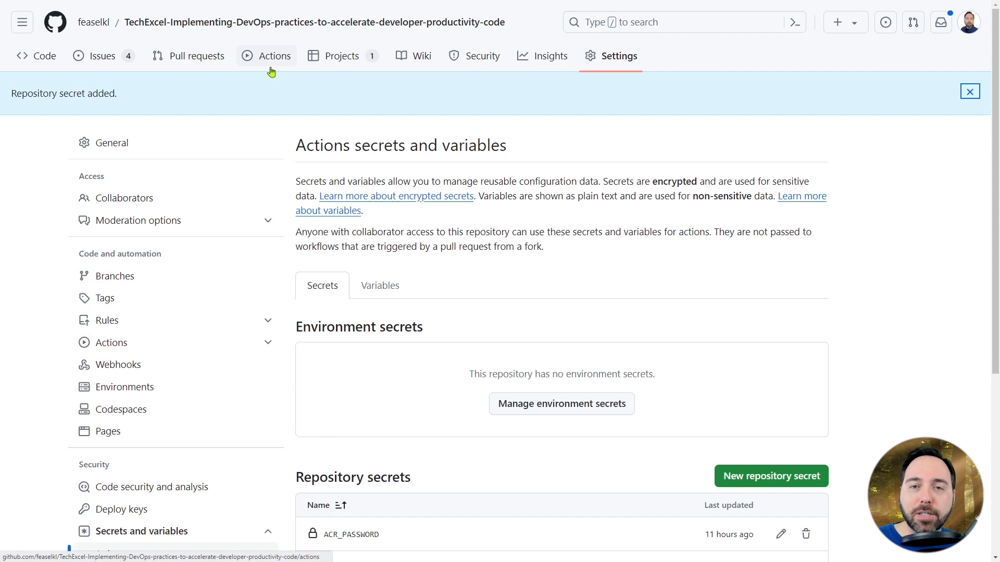
- Start a new workflow from the .NET continuous integration template, opening dotnet.yml
left_click(275, 56)
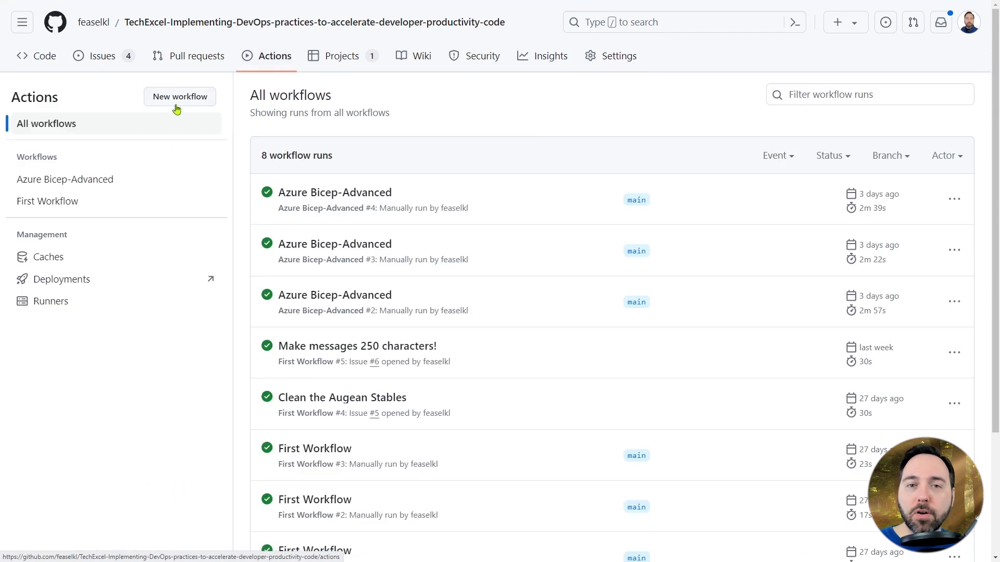
left_click(179, 96)
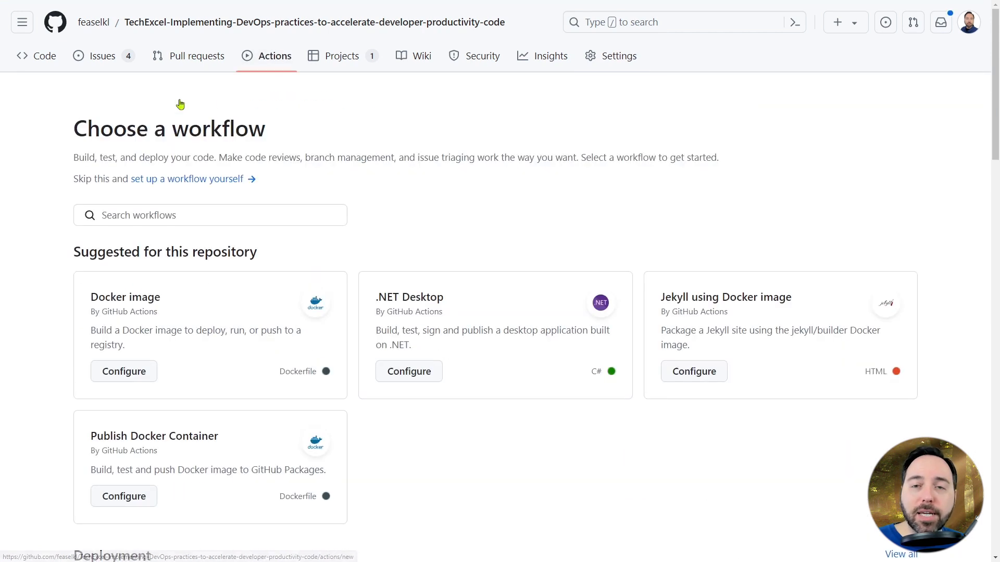
scroll("down", 3)
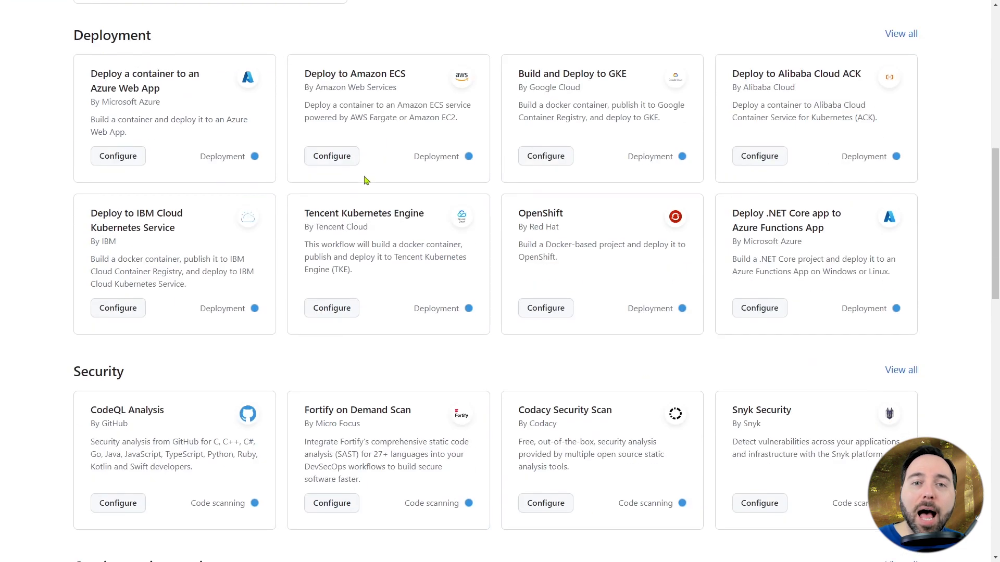
scroll("down", 3)
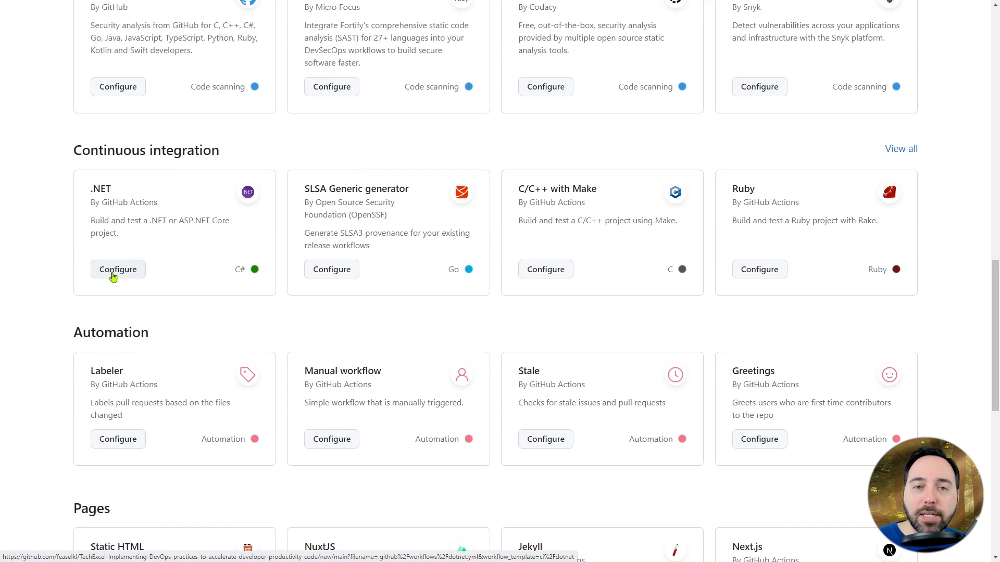
left_click(117, 269)
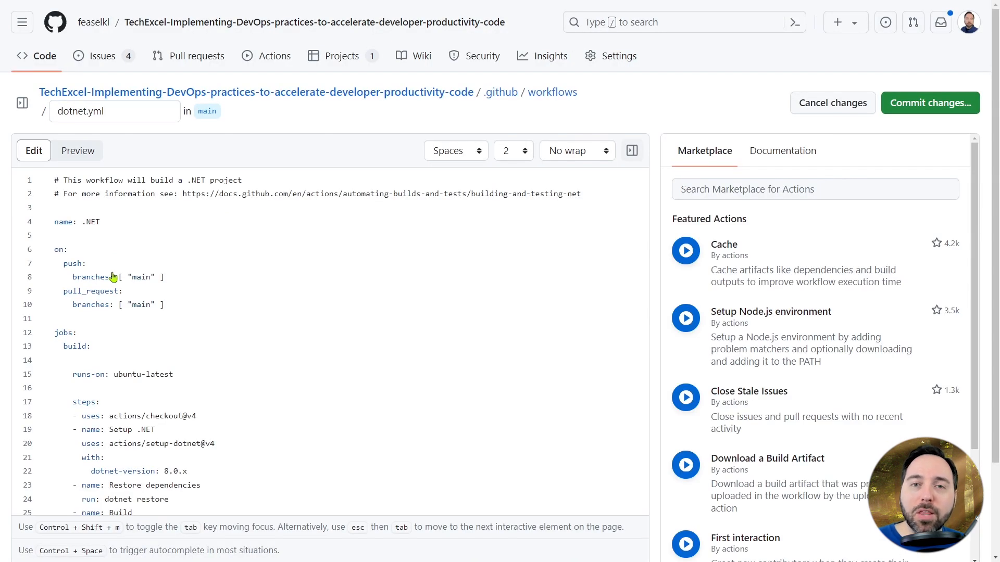
scroll("down", 3)
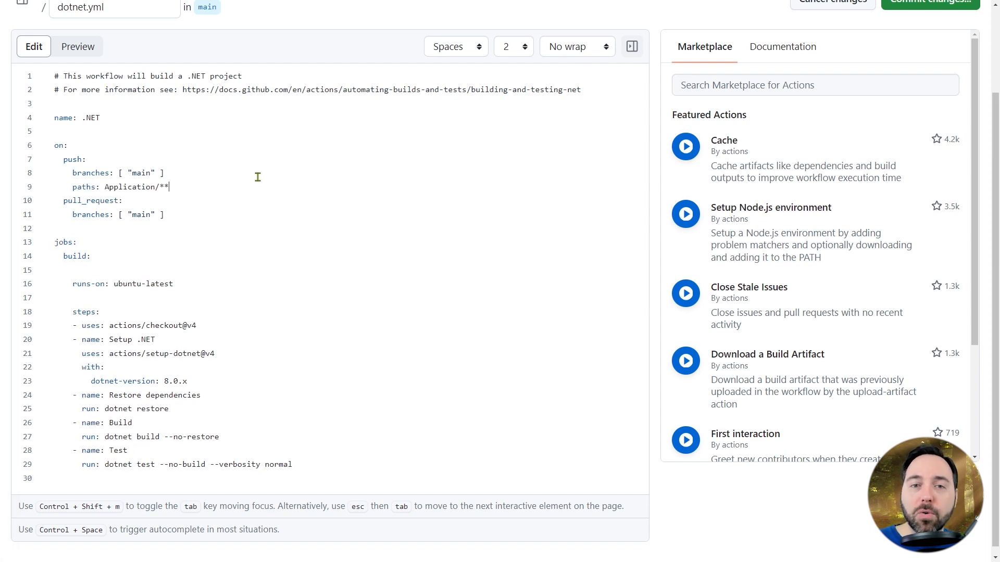
- Add 'paths: Application/**' filters and a workflow_dispatch trigger to dotnet.yml
type("paths: Application/**")
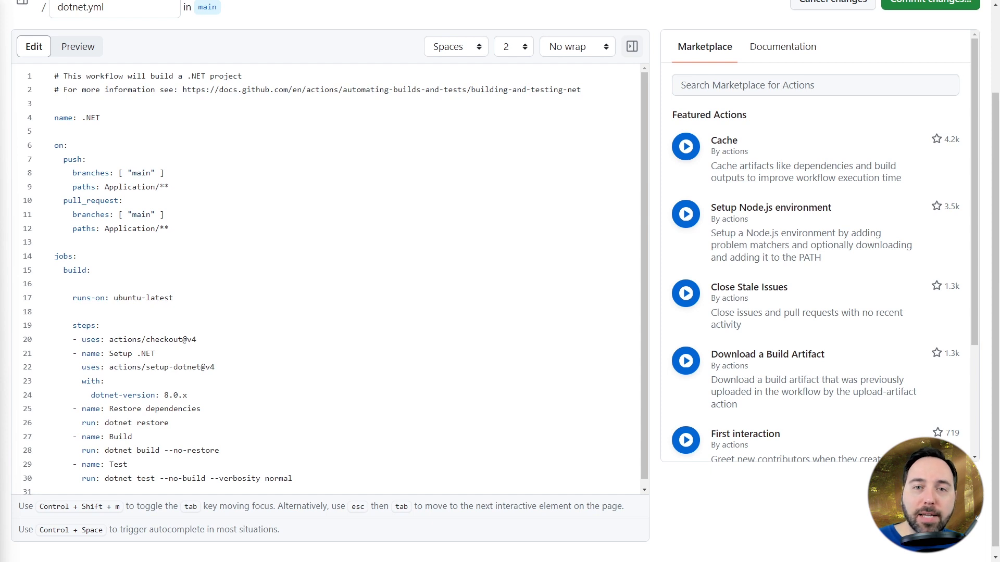
left_click(170, 228)
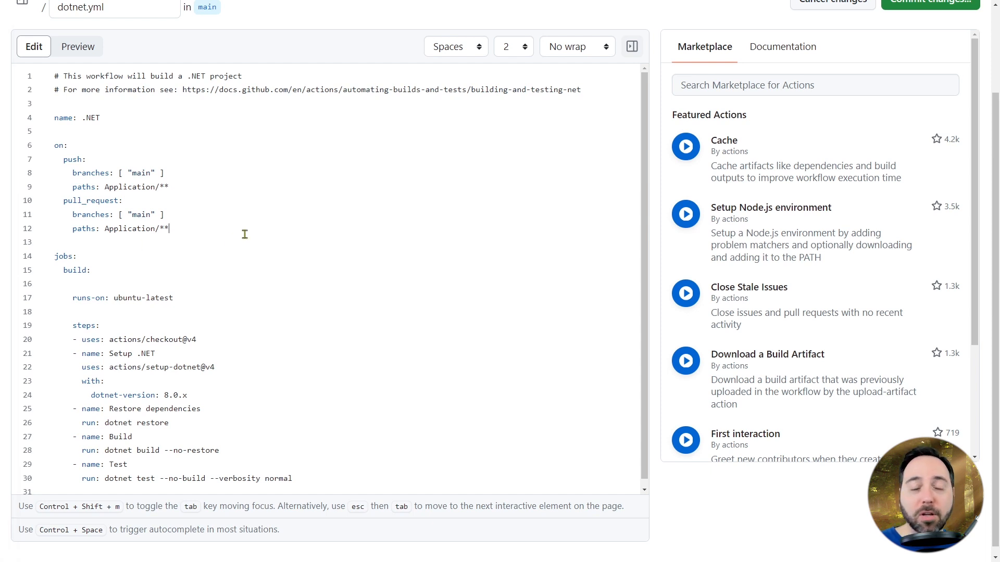
type("workflow")
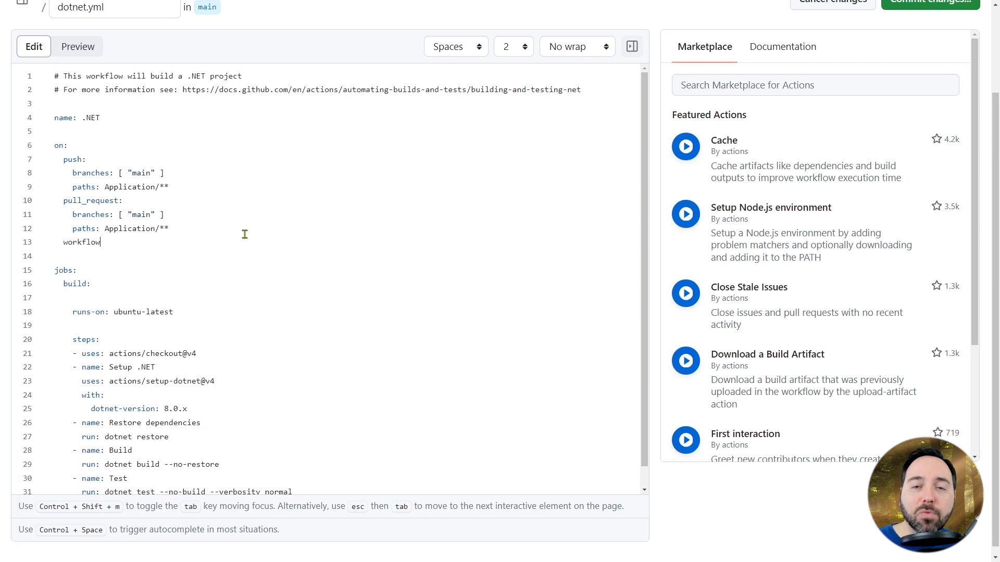
type("_dispatch:")
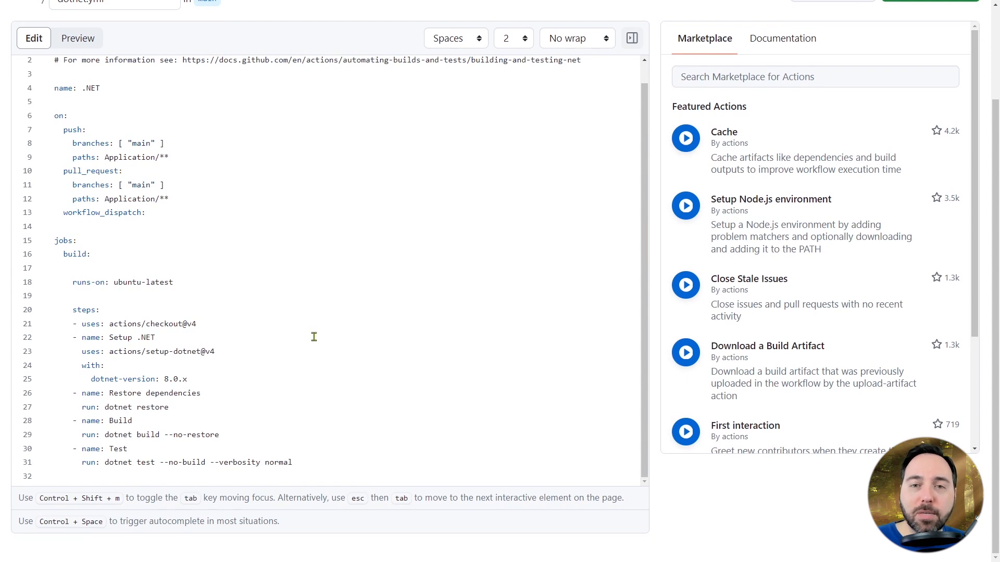
- Point the build steps at RazorPagesTestSample.csproj and commit dotnet.yml
type("./Application/src/RazorPagesTestSample/RazorPagesTestSample.csproj")
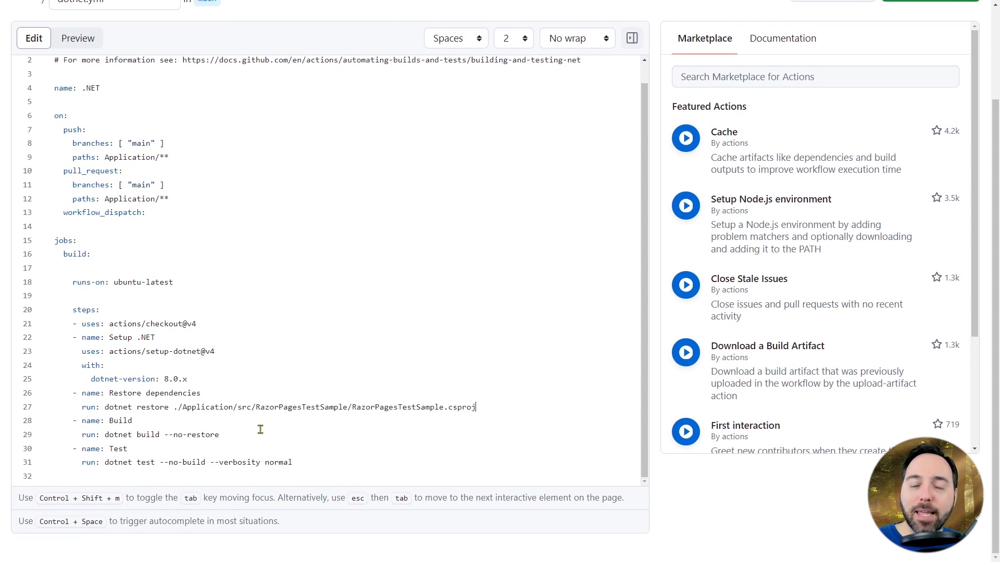
type("./Application/src/RazorPagesTestSample/RazorPagesTestSample.csproj")
left_click(189, 462)
type(" ./Application/tests/RazorPagesTestSample.Tests/RazorPagesTestSample.Tests.csproj")
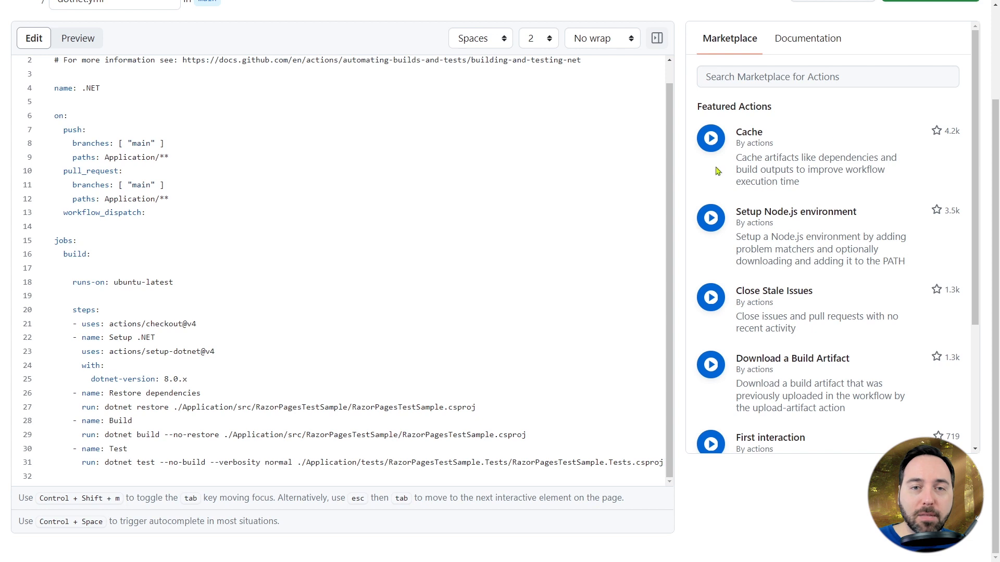
left_click(937, 86)
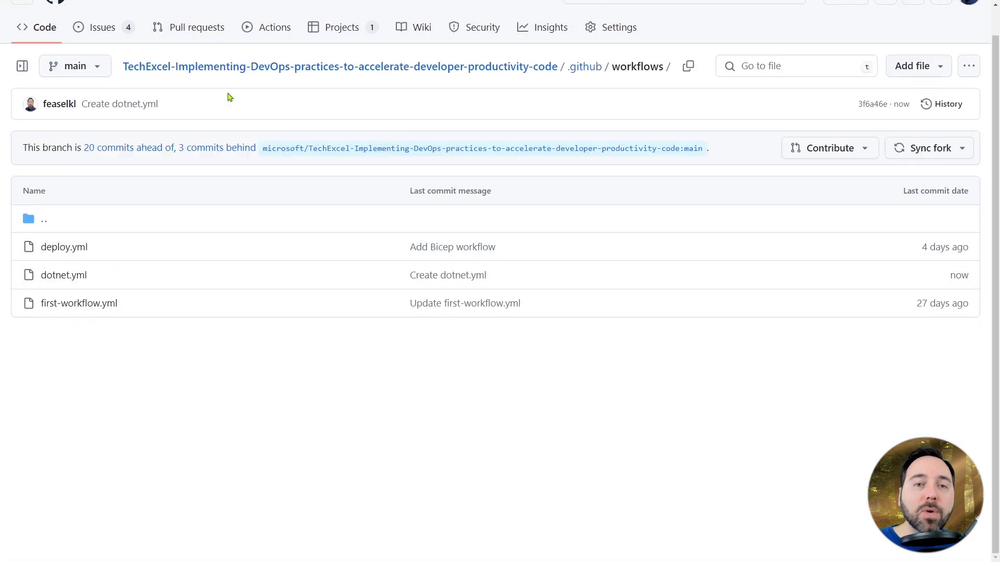
- Manually run the .NET workflow on main and check run #12 as it builds
left_click(273, 26)
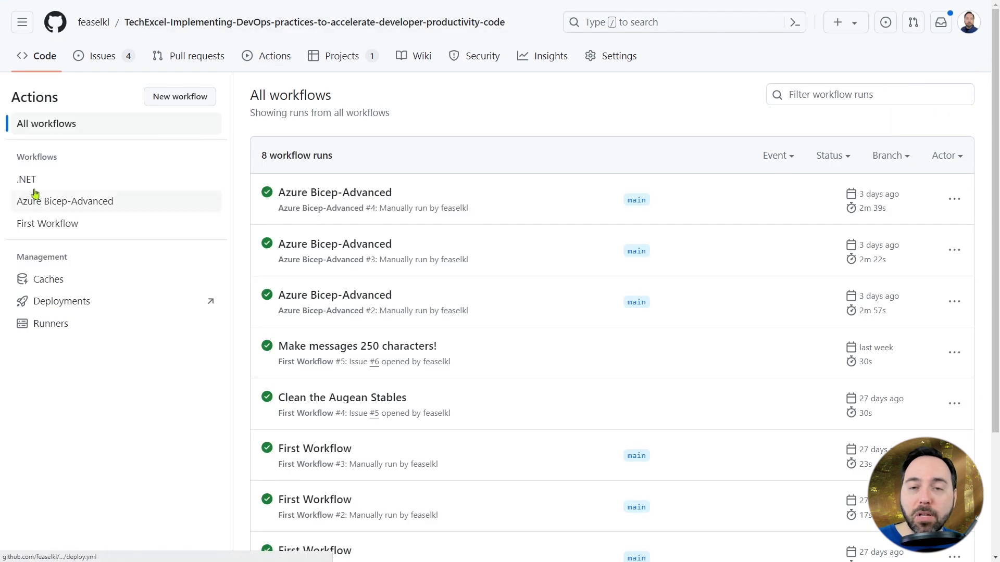
left_click(28, 179)
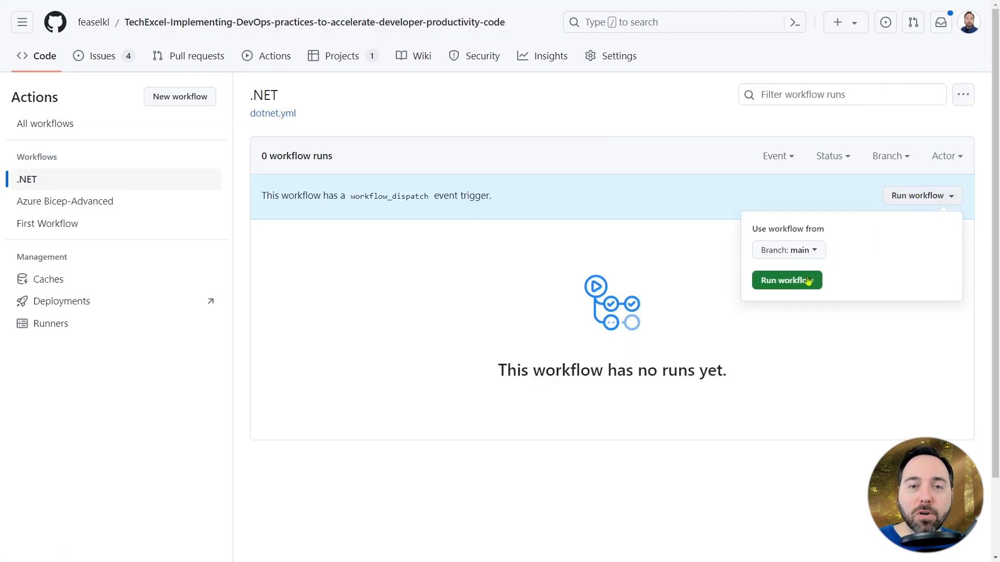
left_click(786, 280)
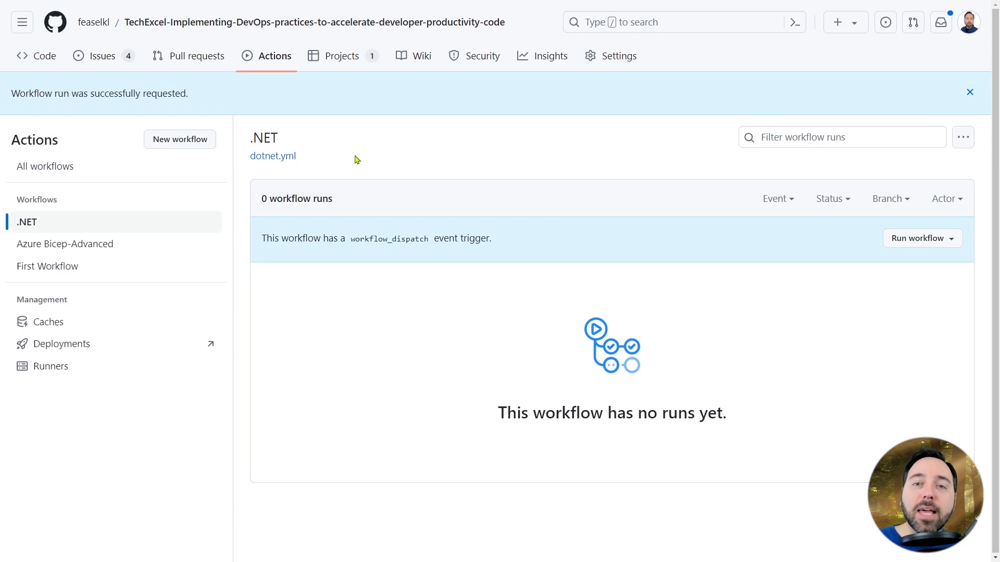
mouse_move(368, 213)
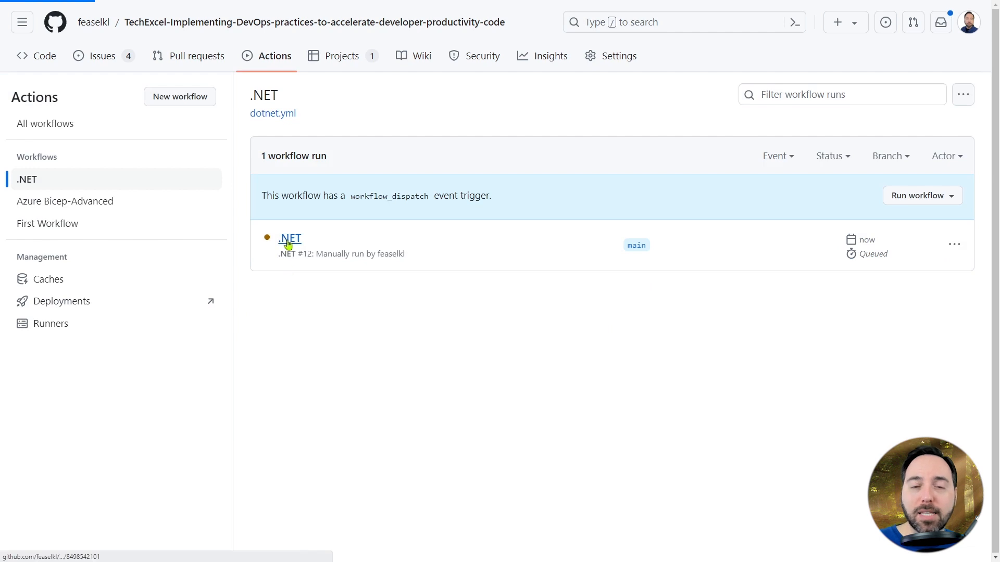
left_click(289, 238)
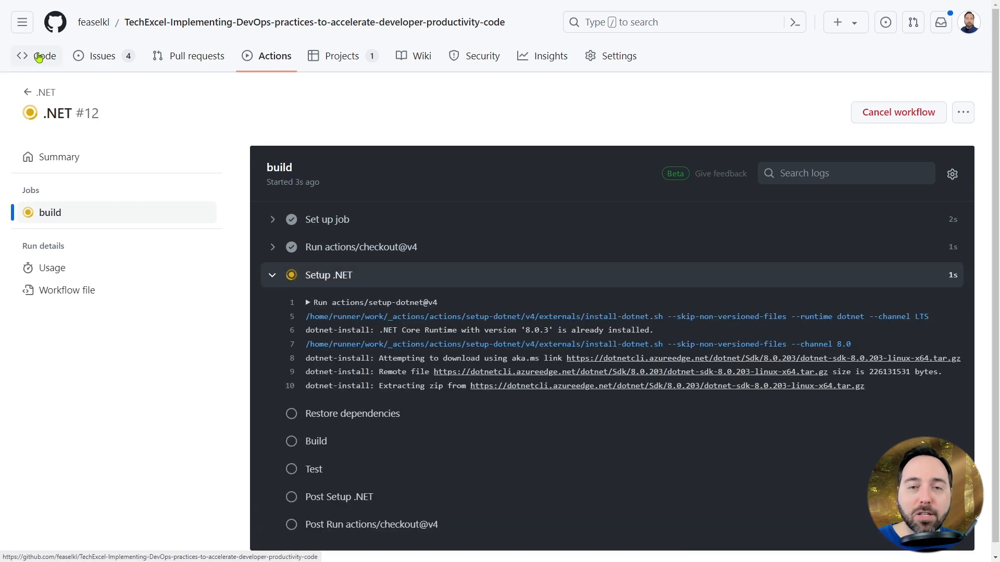
left_click(45, 55)
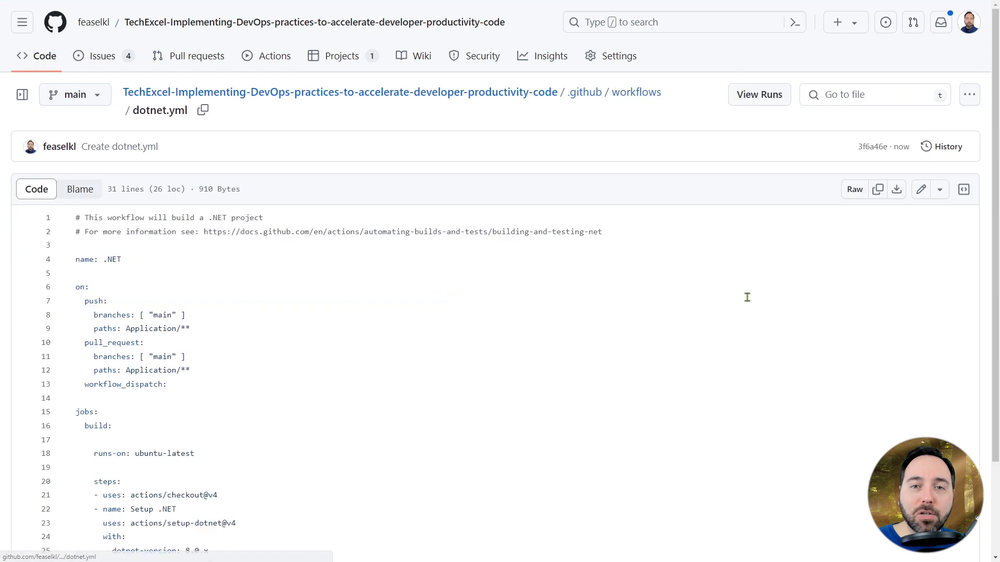
- Edit dotnet.yml to add a dockerBuildPush job with Docker login, build and push steps
left_click(920, 190)
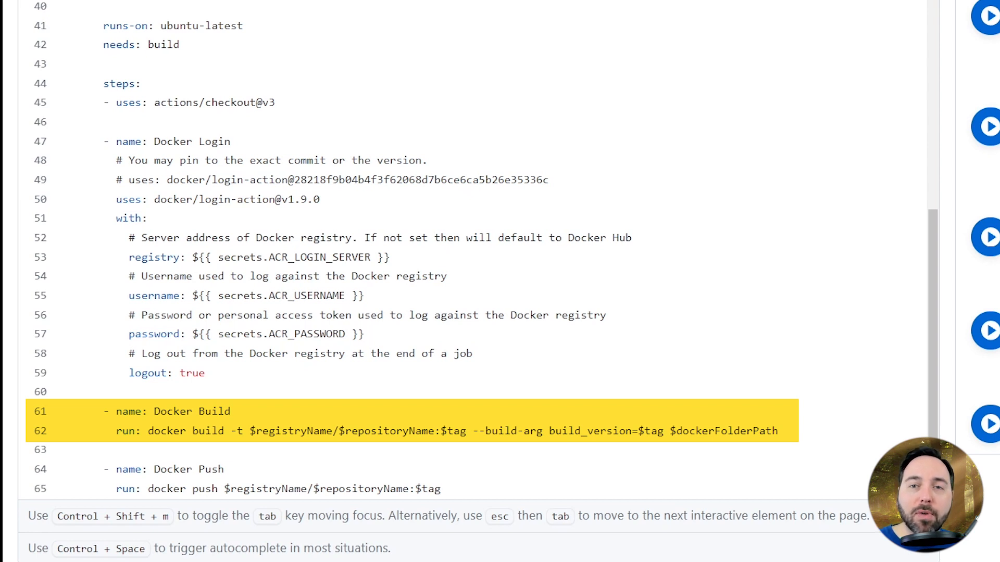
left_click(440, 489)
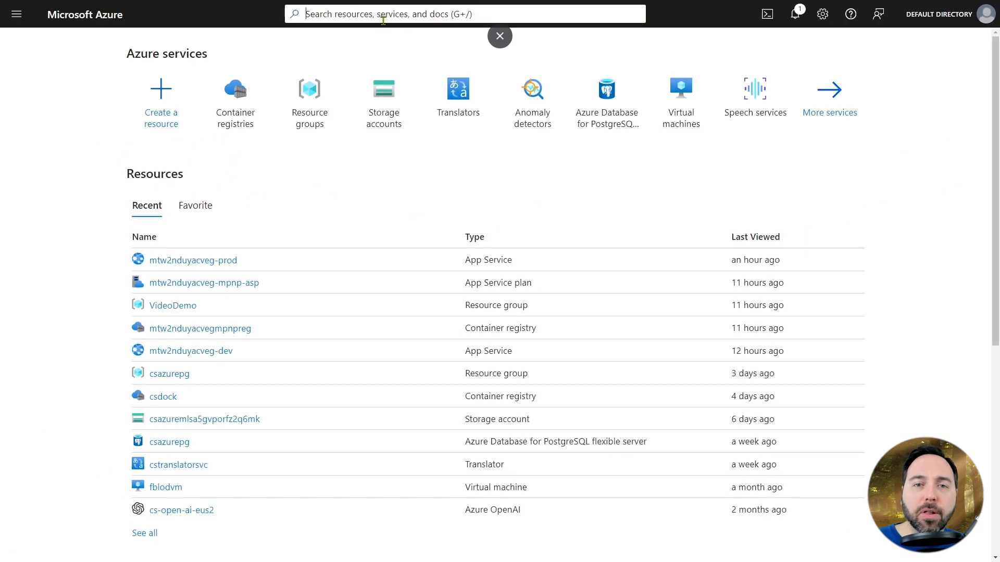
- Search the Azure portal for 'container re' and open Container registries
type("container registr")
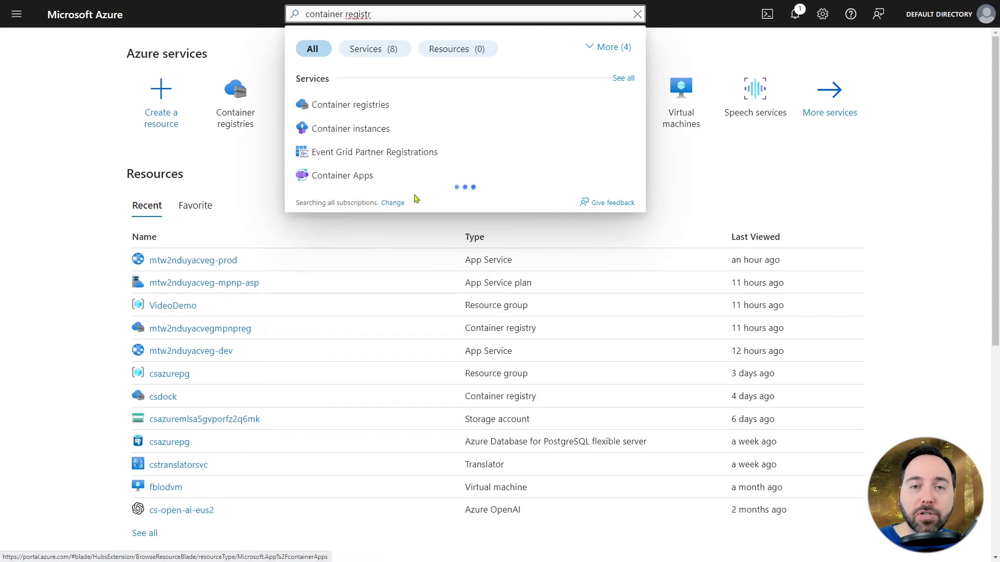
left_click(350, 104)
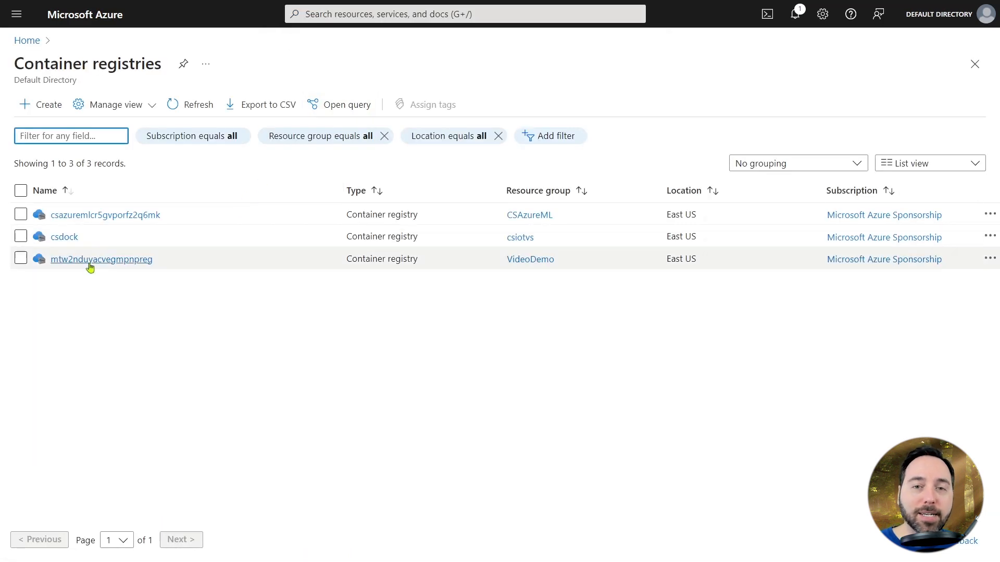
- Open registry mtw2nduyacvegmpnpreg and view its Access keys to copy the login server
left_click(100, 258)
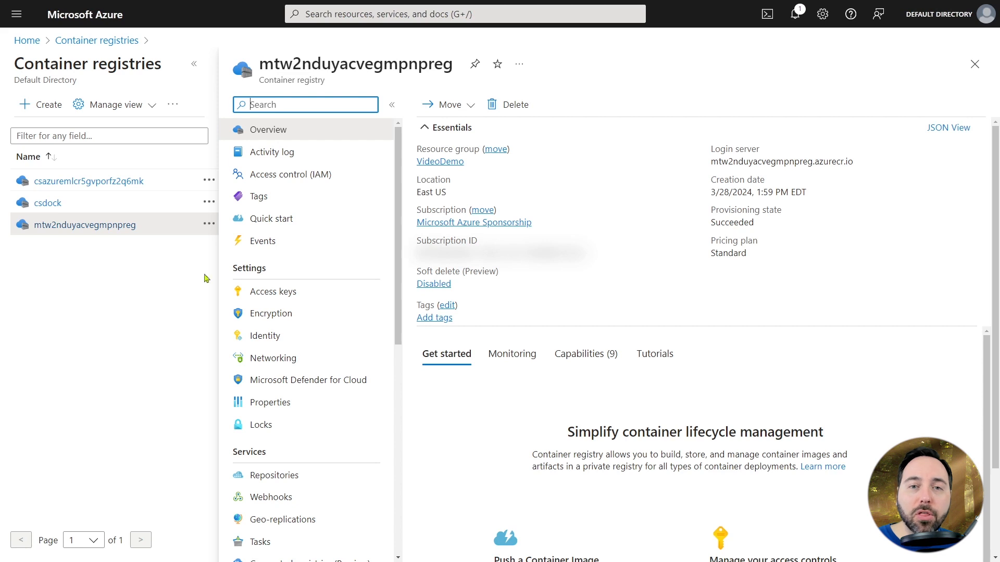
left_click(273, 291)
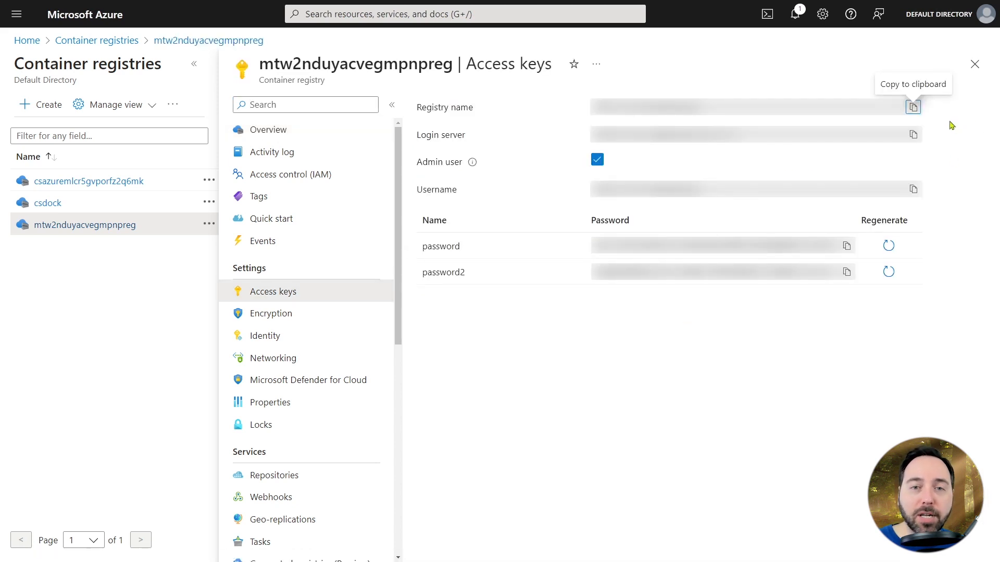
mouse_move(918, 135)
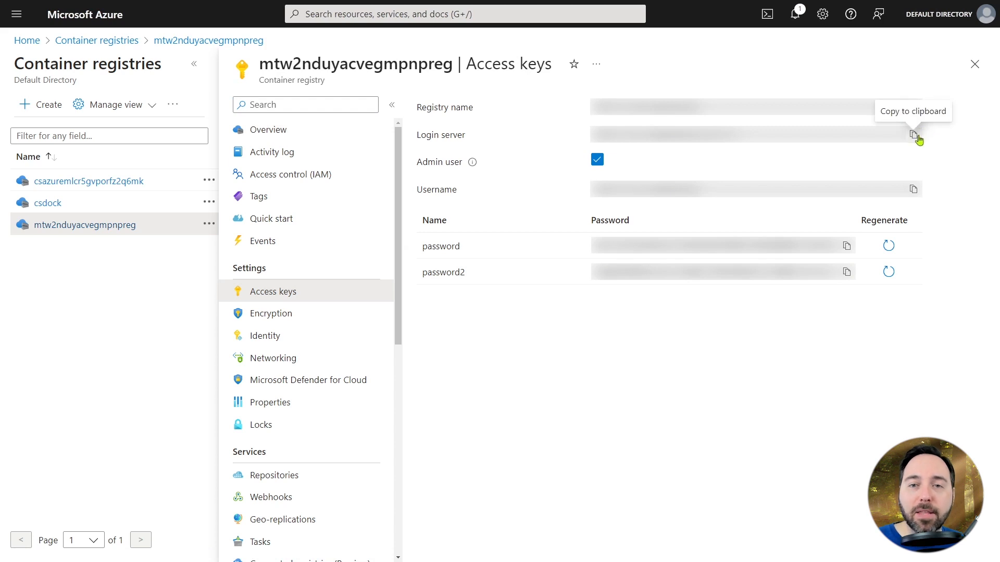
mouse_move(912, 193)
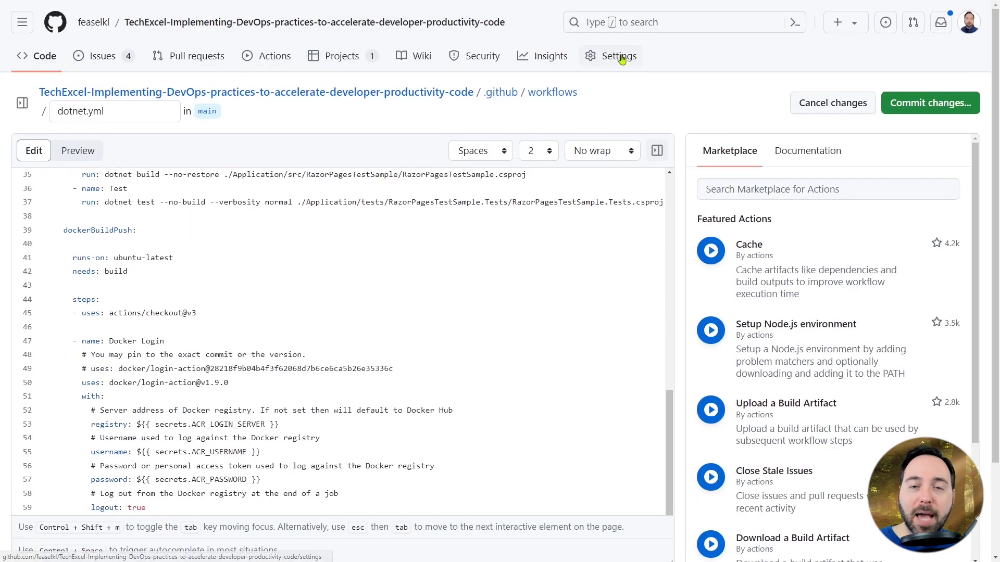
- Create repository secret ACR_LOGIN_SERVER with value mtw2nduyacvegmpnpreg.azurecr.io
left_click(616, 55)
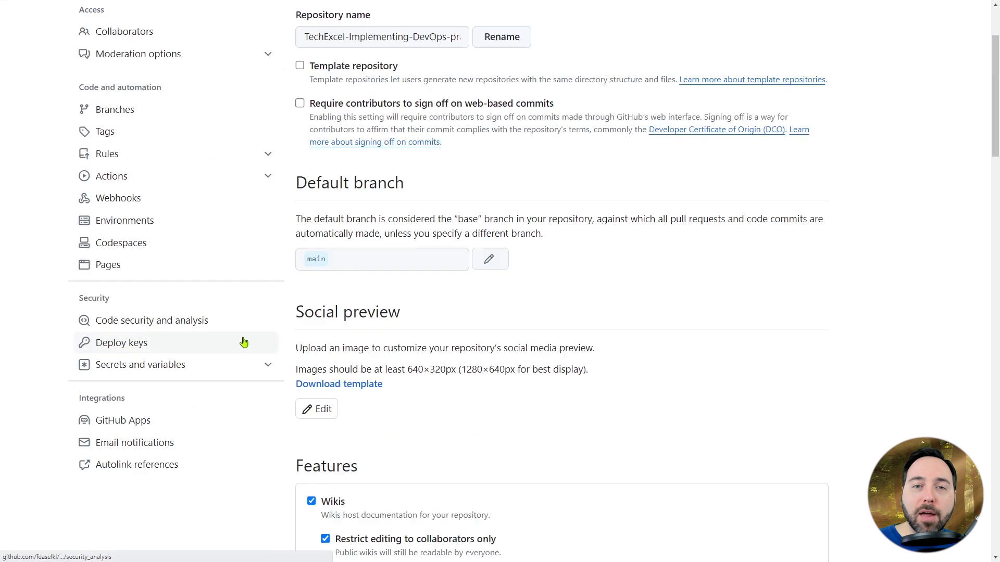
left_click(118, 198)
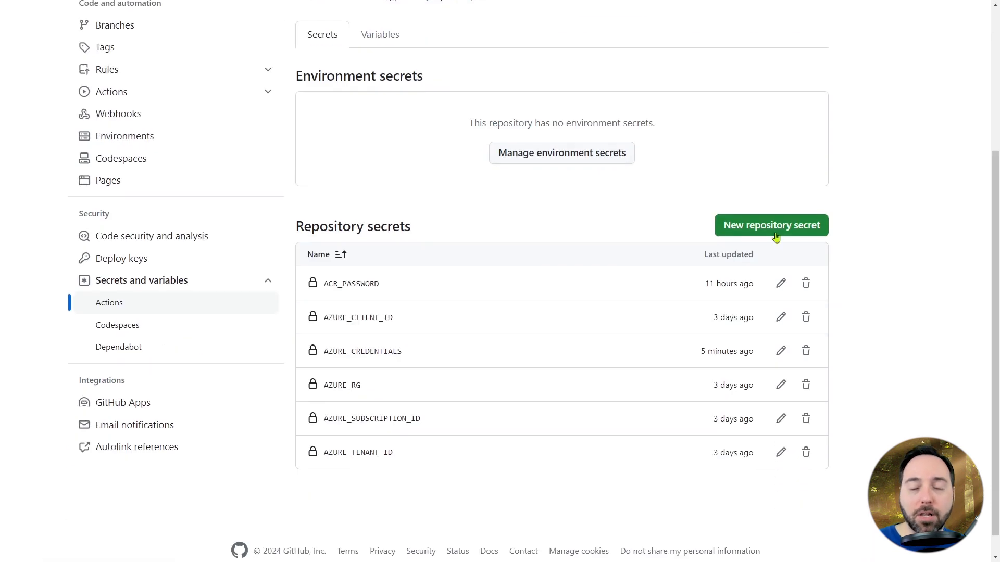
left_click(770, 225)
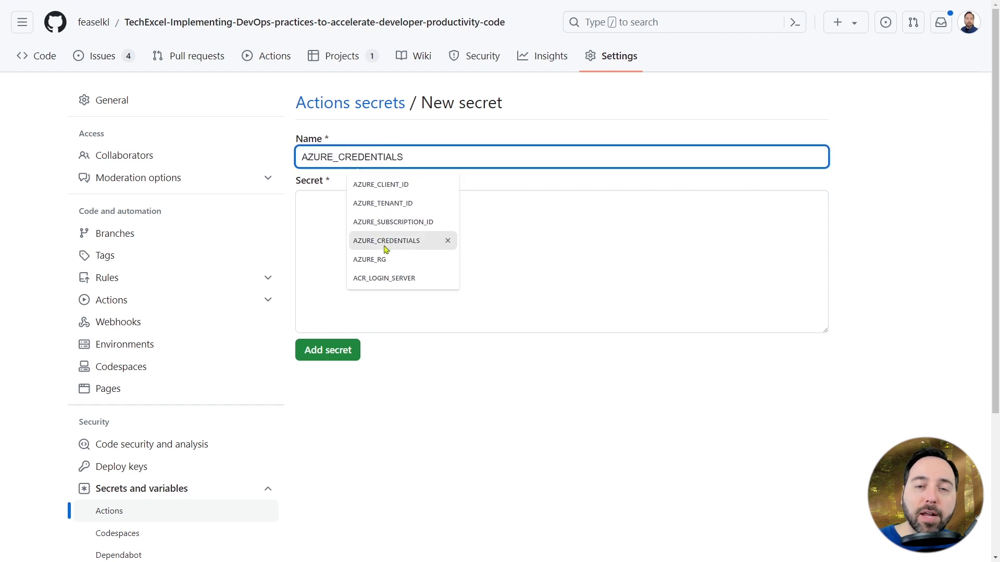
left_click(384, 278)
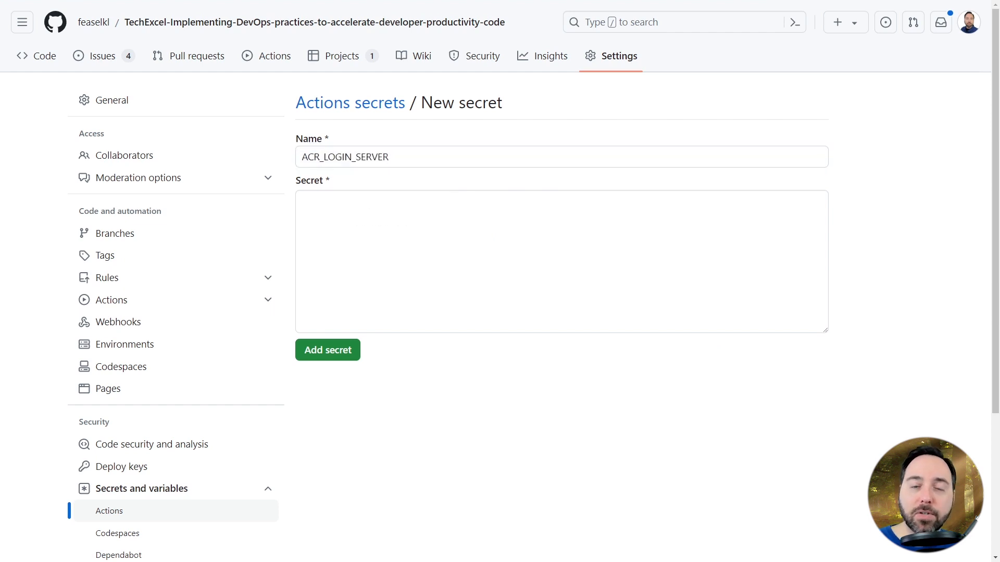
type("mtw2nduyacvegmpnpreg.azurecr.io")
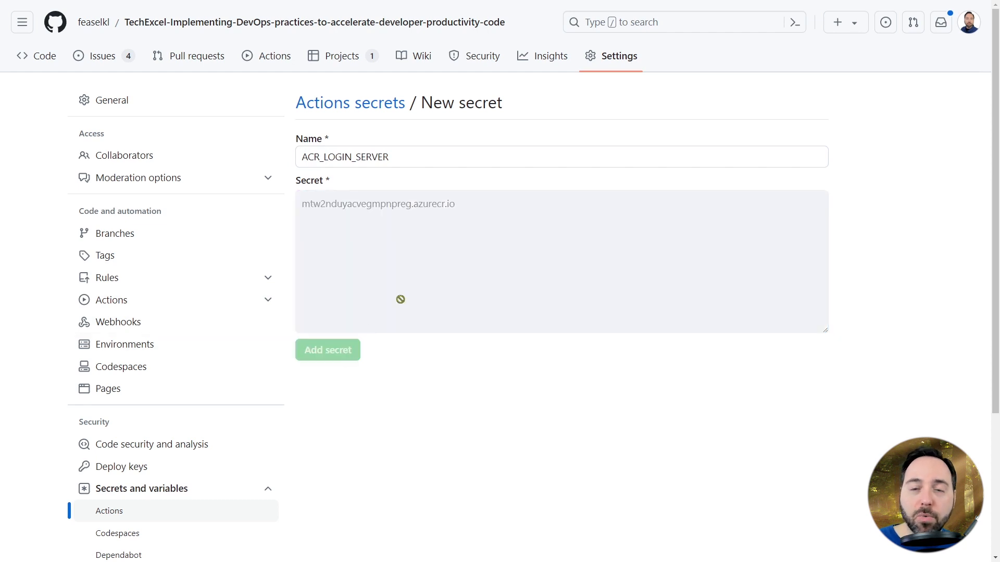
- Add the ACR_USERNAME repository secret for the registry login
left_click(562, 157)
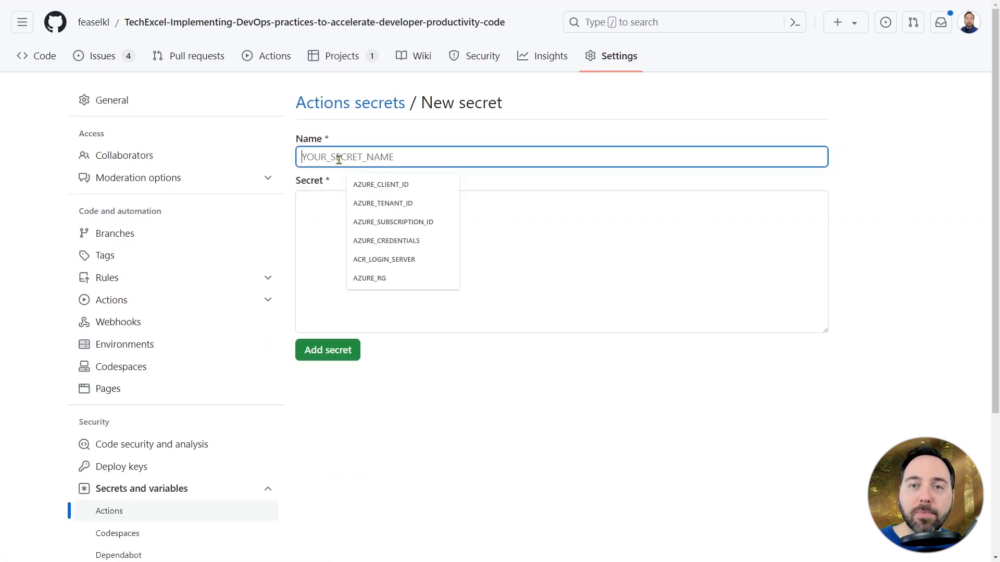
mouse_move(370, 293)
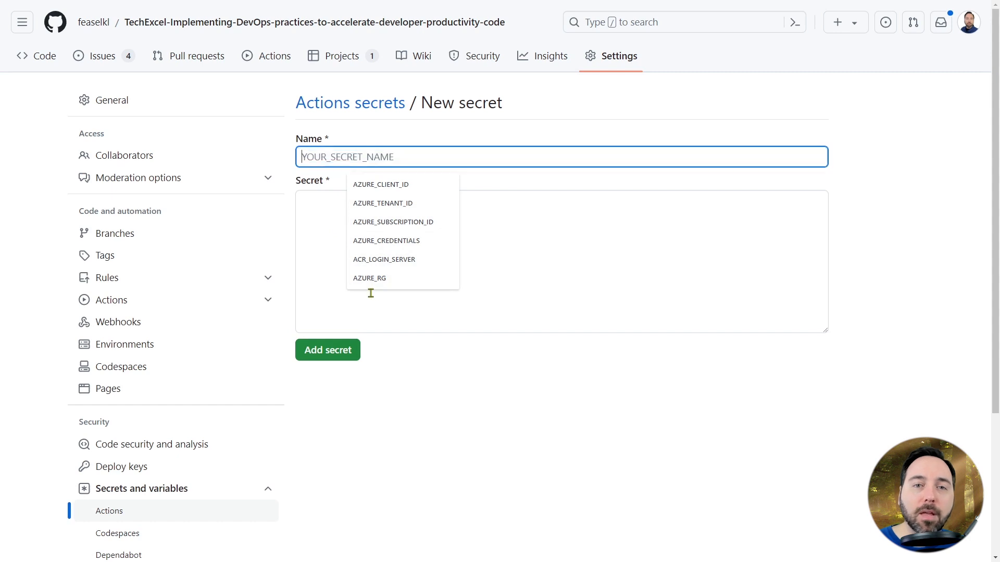
type("ACR_USERNAME")
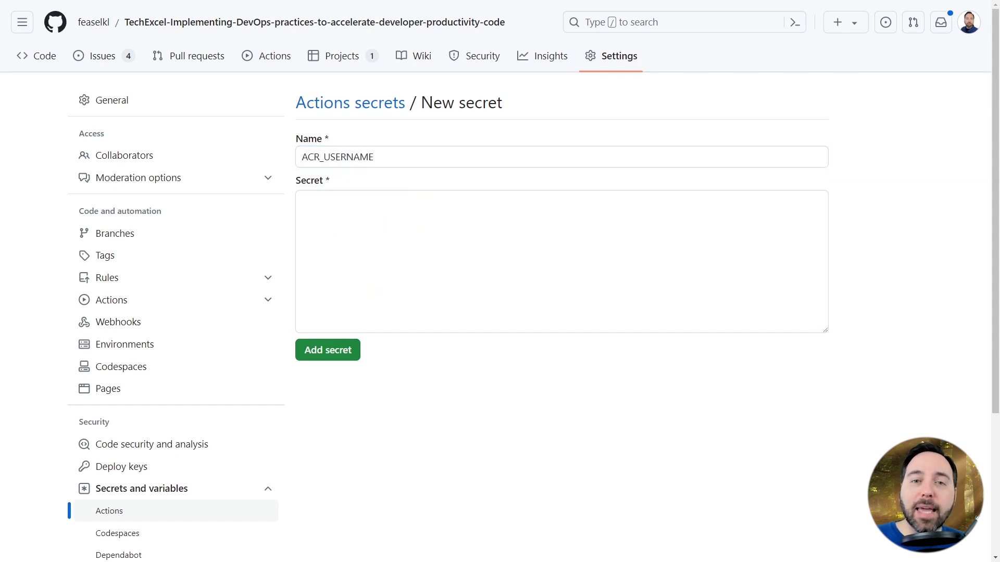
left_click(327, 349)
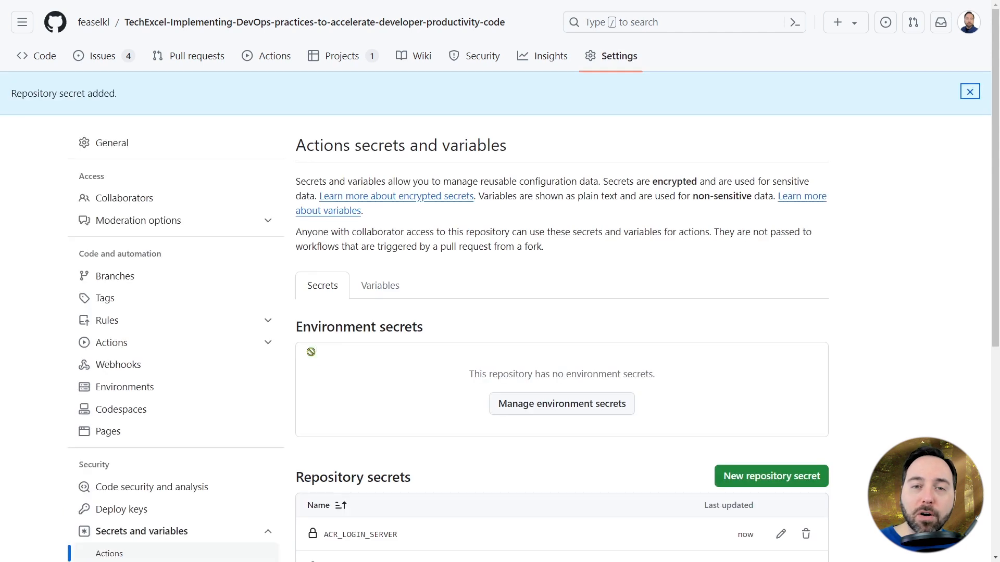
scroll("down", 3)
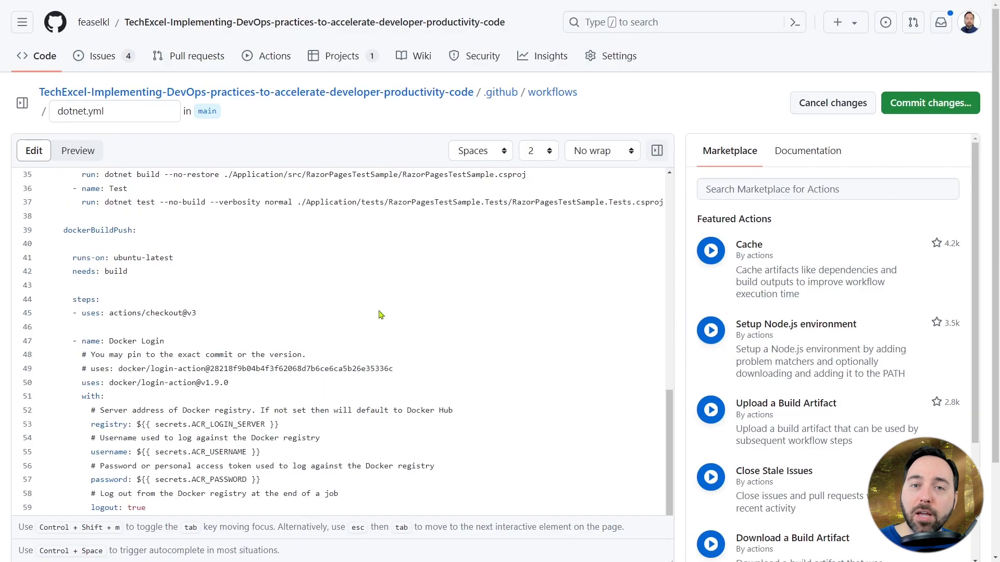
- Commit dotnet.yml to main and trigger manual .NET workflow run #13
left_click(929, 102)
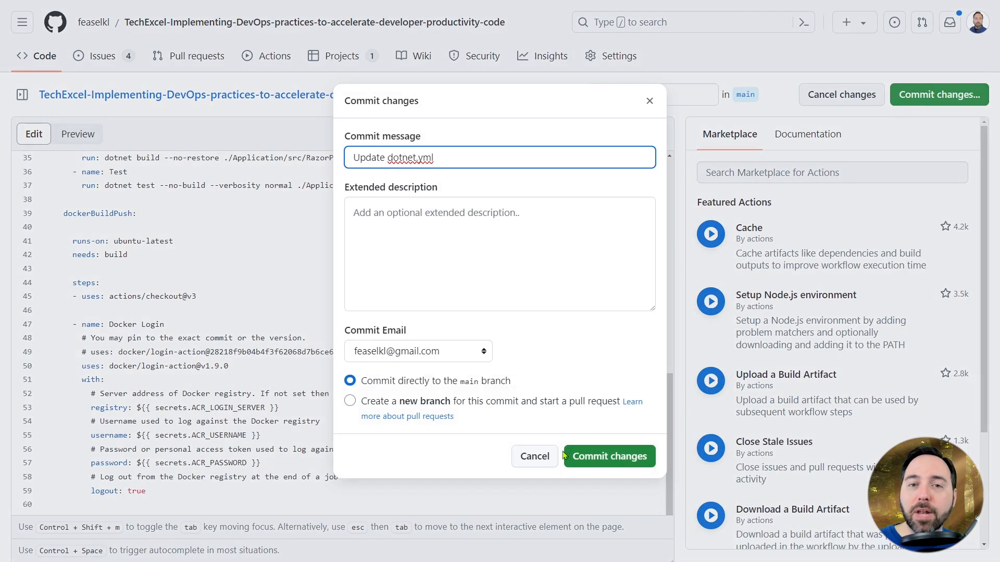
left_click(607, 456)
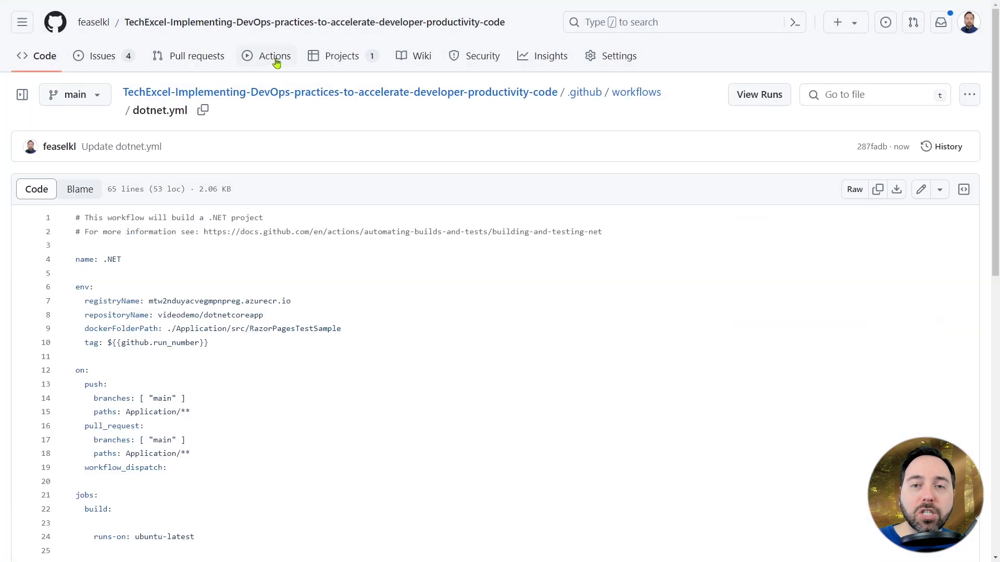
left_click(275, 56)
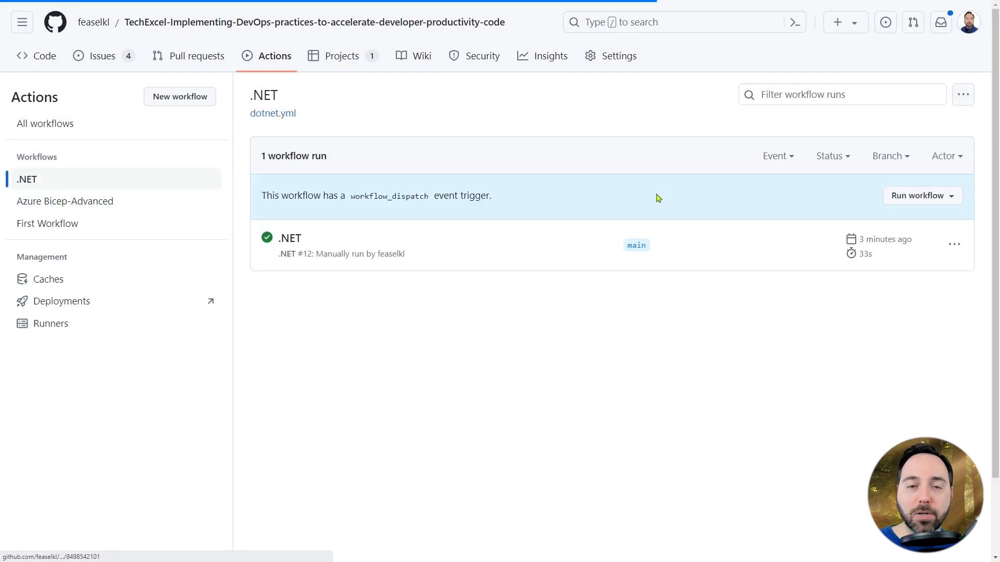
left_click(920, 195)
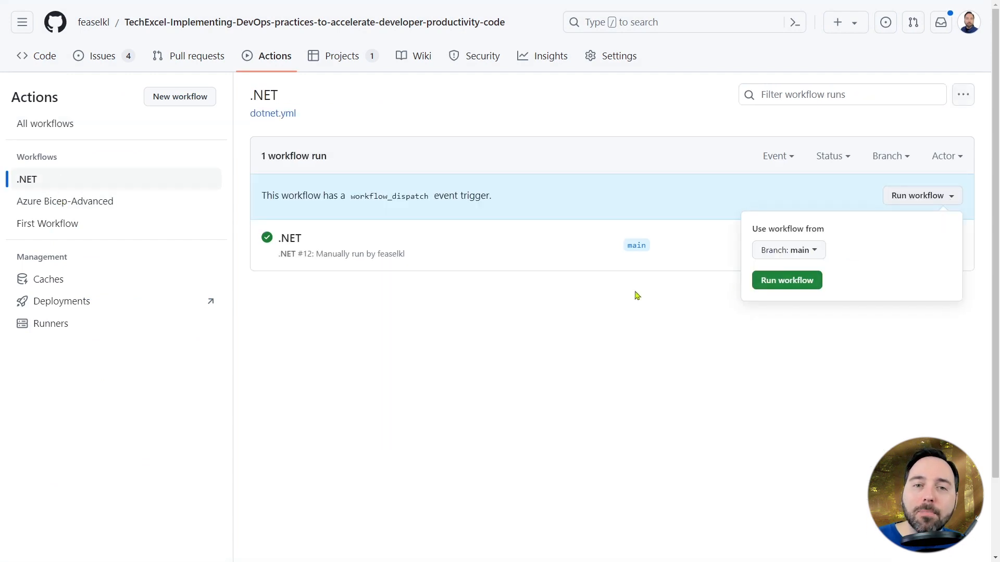
left_click(785, 281)
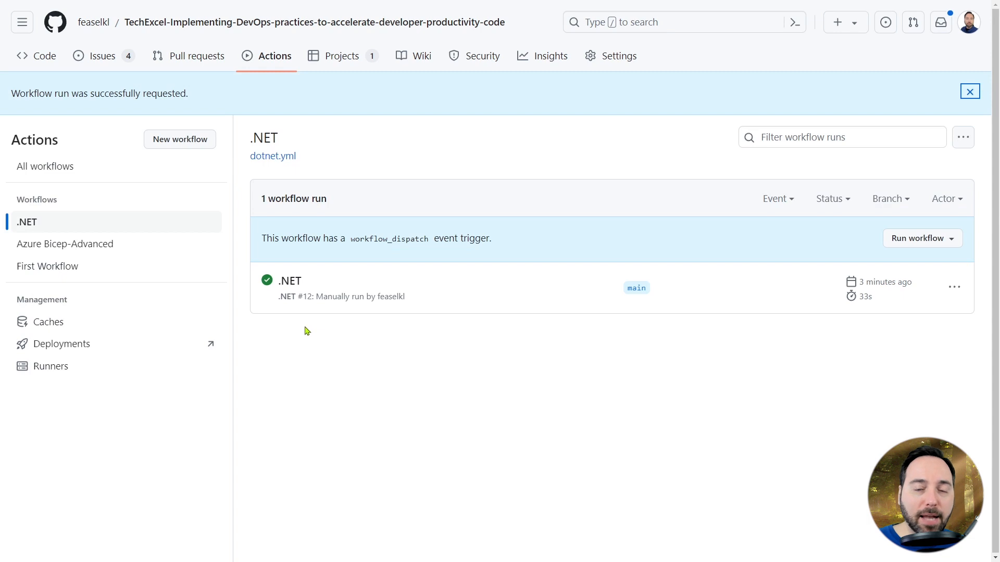
mouse_move(336, 380)
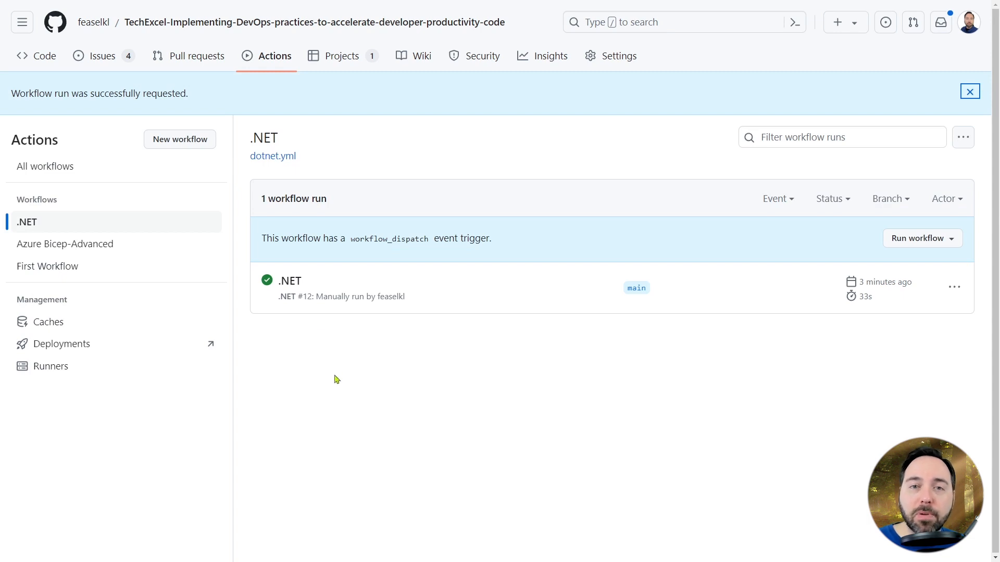
left_click(917, 238)
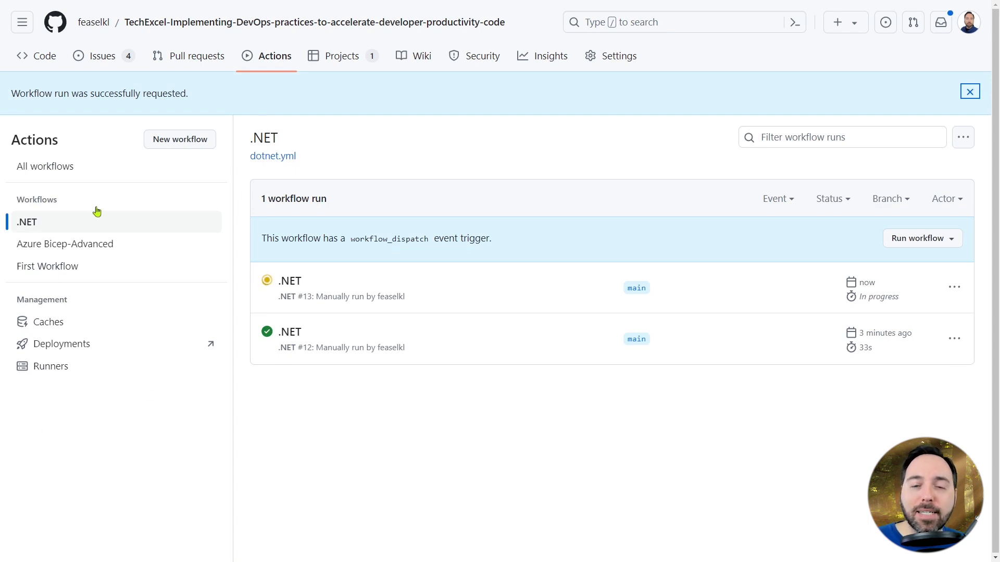
- Open .github/workflows/dotnet.yml and add deploy-to-test and deploy-to-prod jobs
left_click(36, 56)
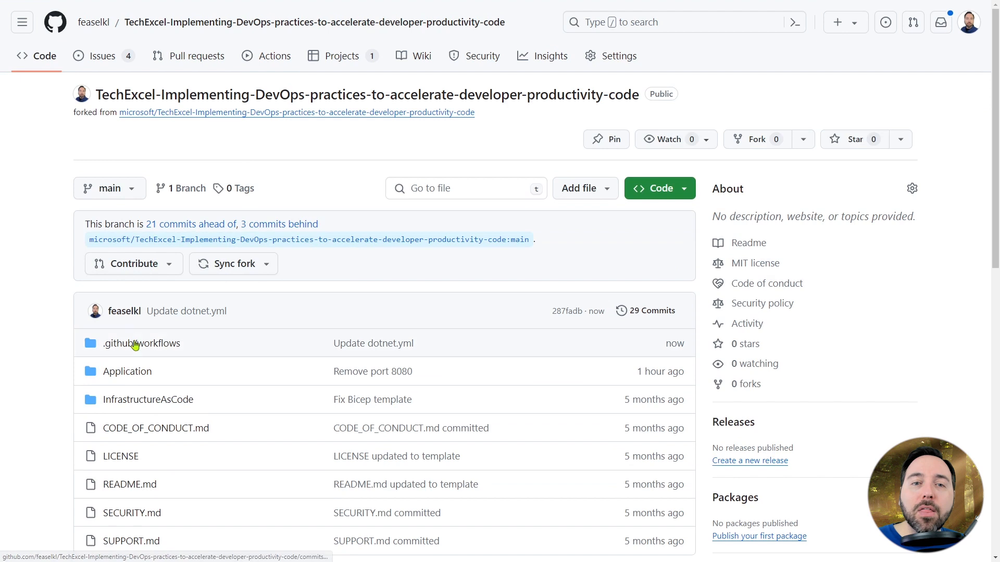
left_click(142, 343)
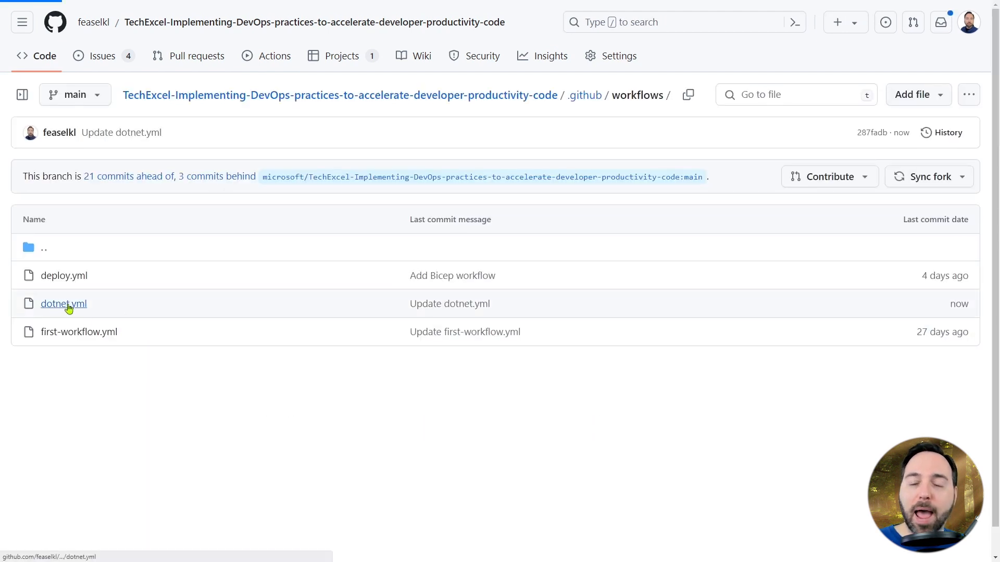
left_click(63, 303)
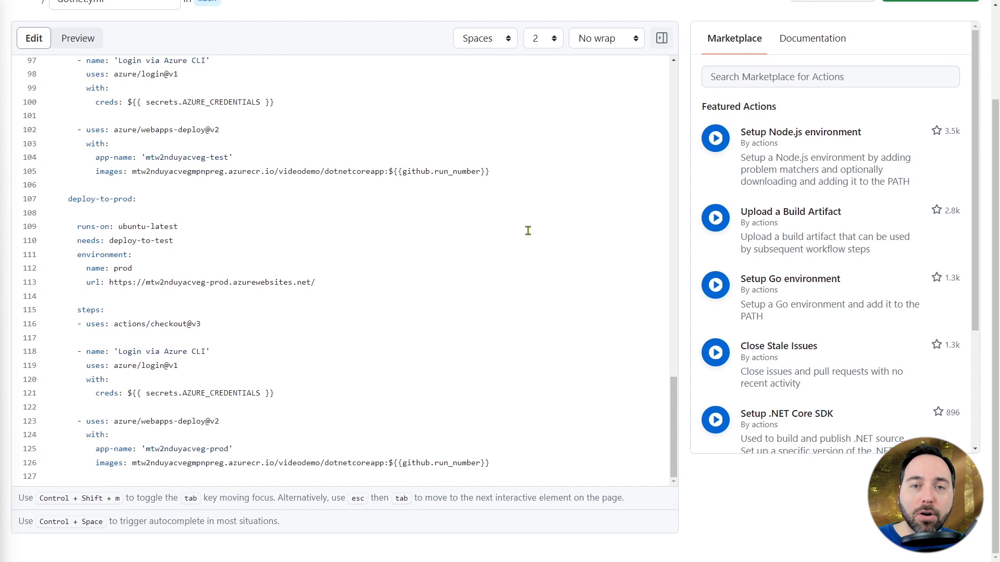
double_click(177, 463)
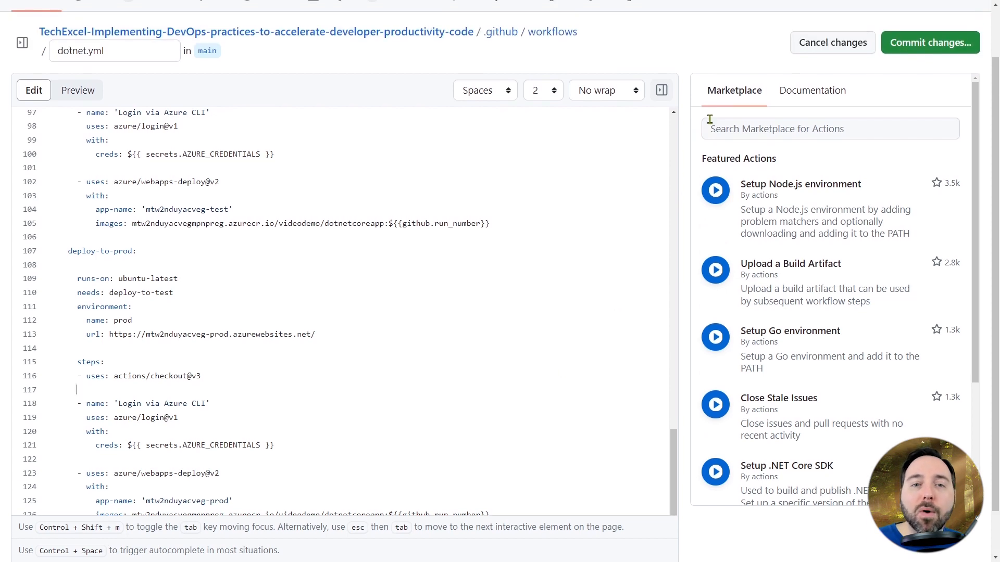
- Commit the dev, test and prod deploy jobs in dotnet.yml to main, then manually run the .NET workflow
left_click(929, 42)
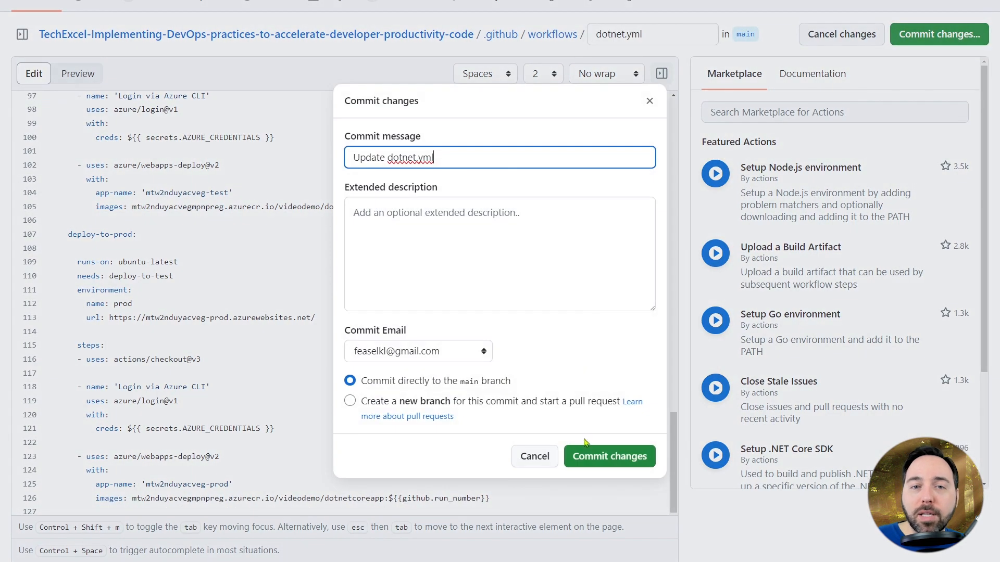
left_click(608, 456)
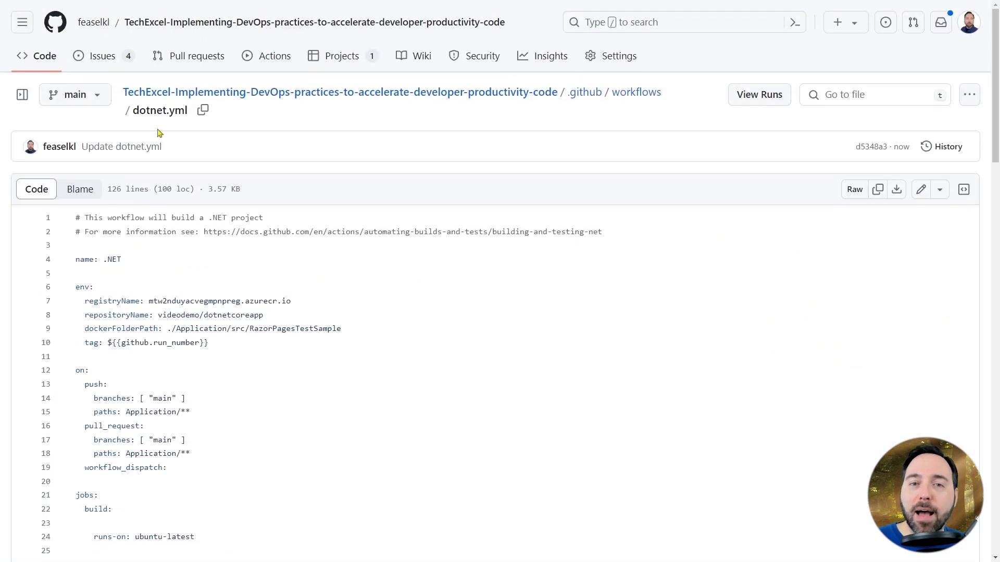
left_click(274, 55)
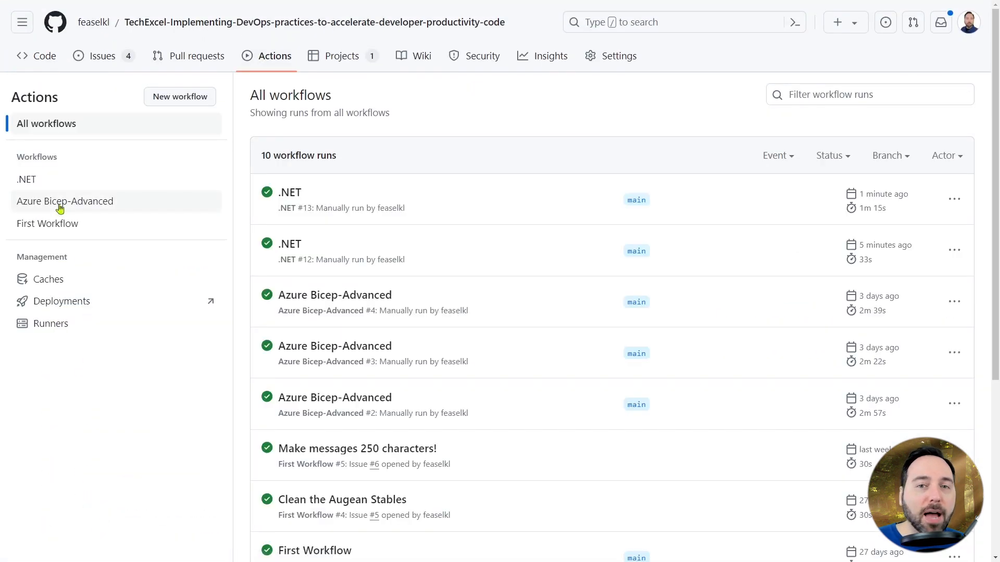
left_click(26, 179)
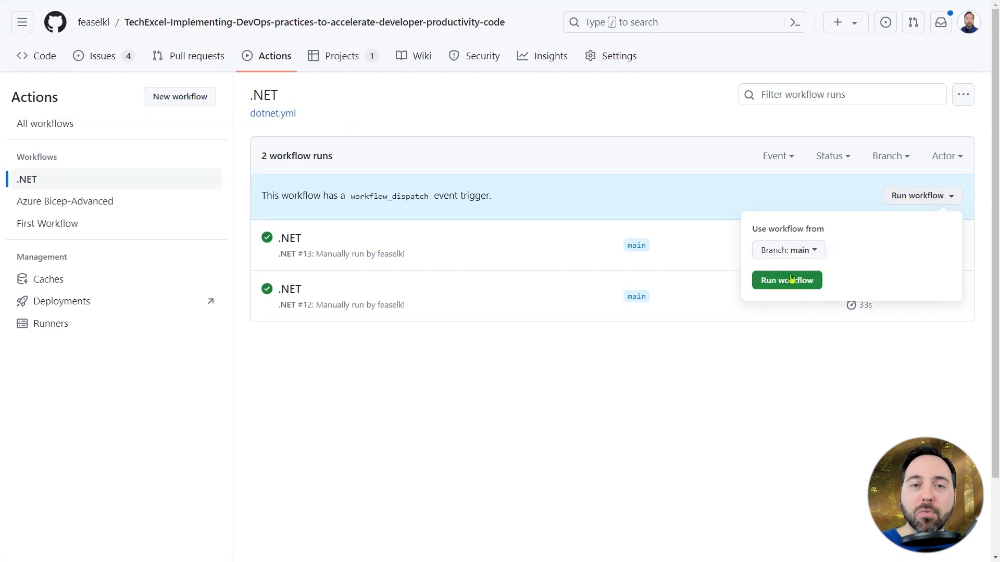
left_click(786, 280)
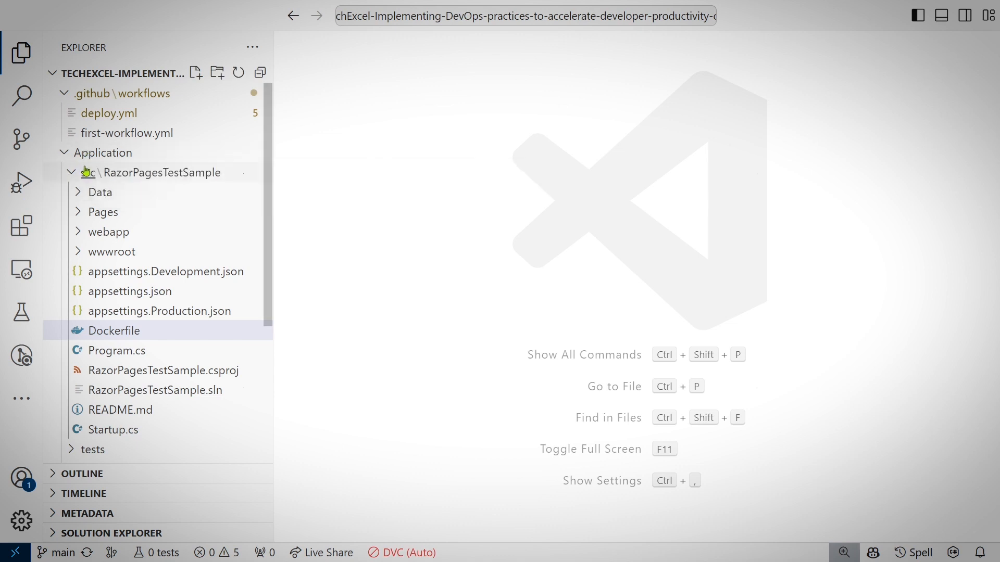
mouse_move(162, 172)
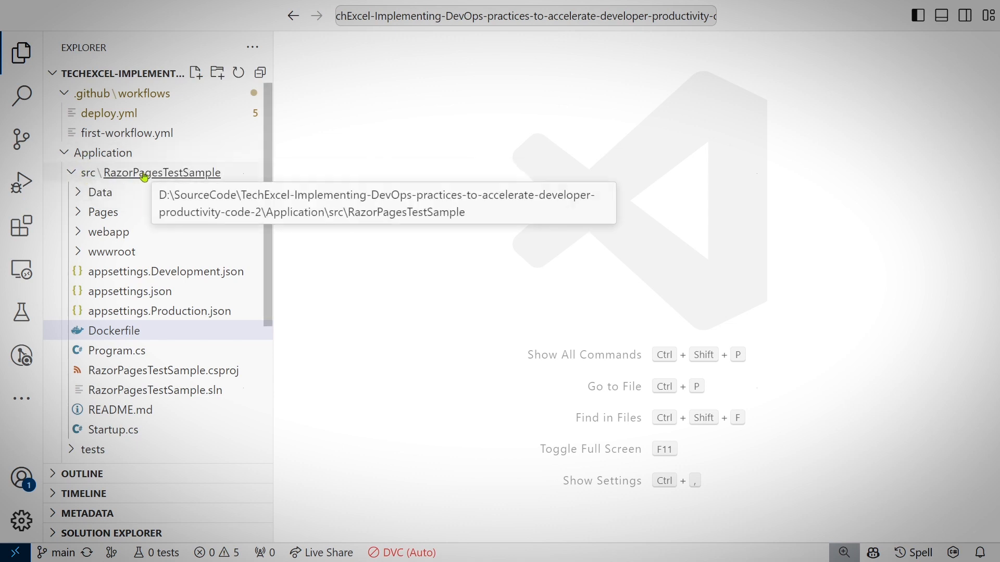
mouse_move(119, 346)
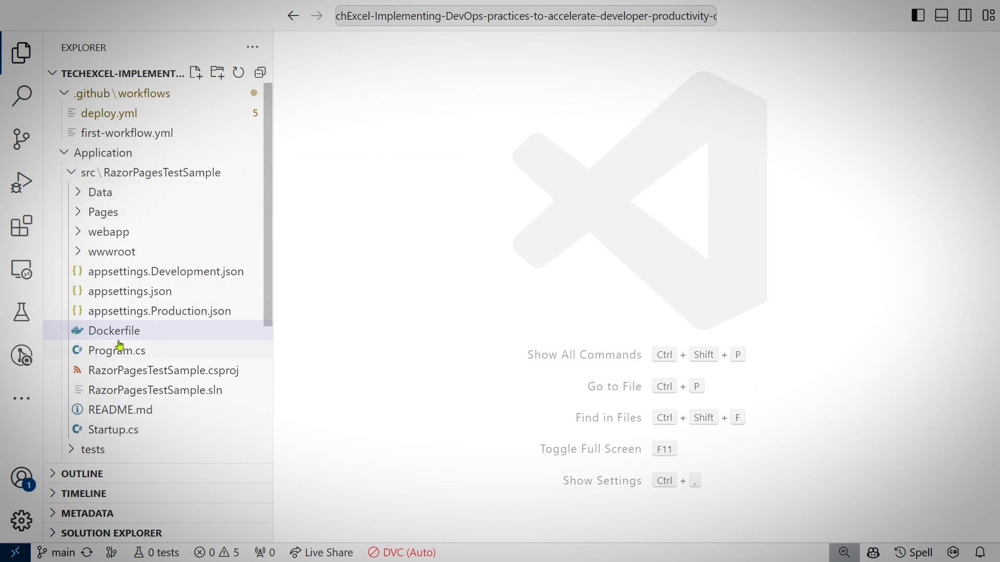